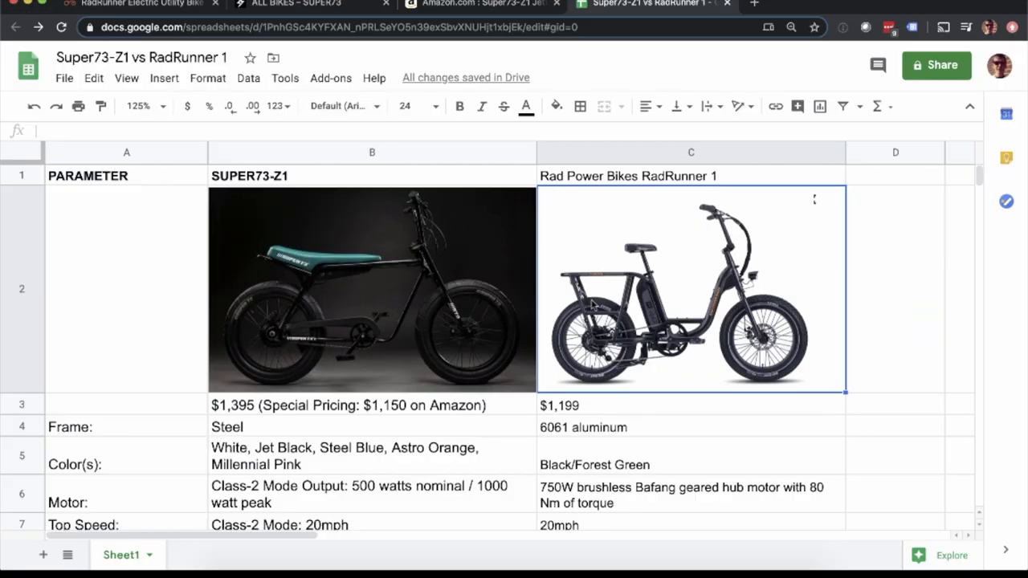
{"action": "mouse_move", "coordinate": [426, 337]}
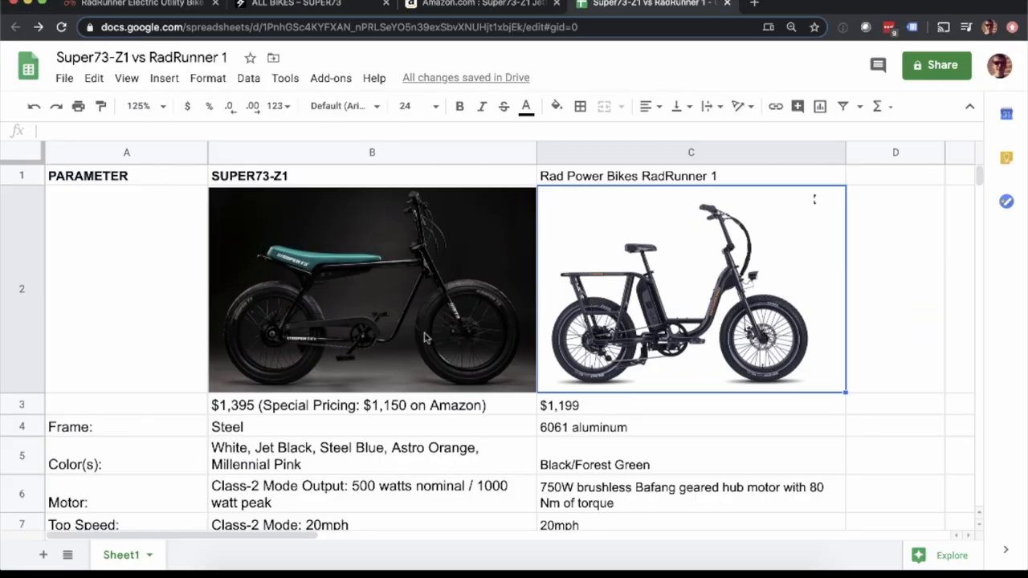
{"action": "mouse_move", "coordinate": [377, 341]}
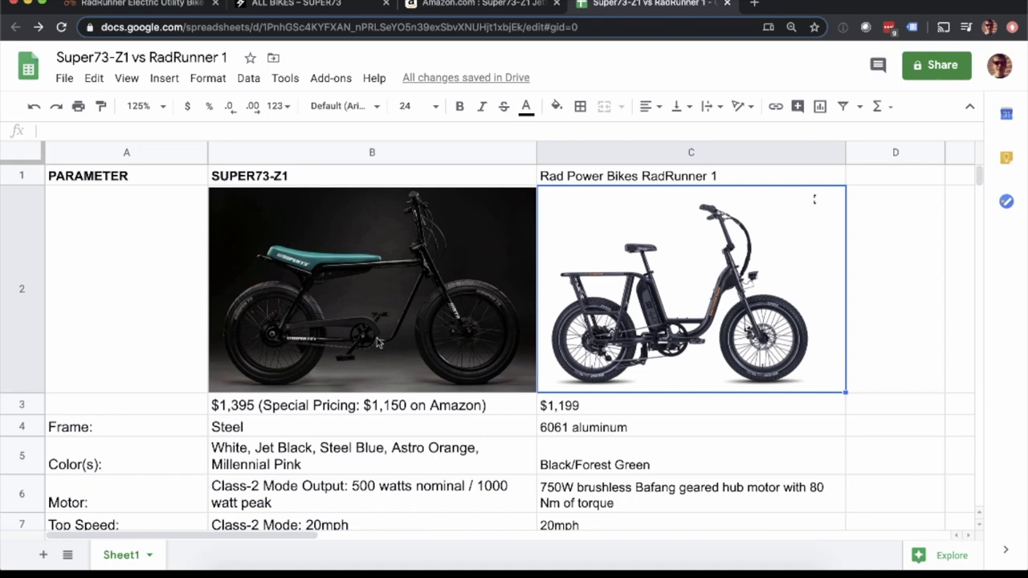
Step: Compare the Super73-Z1's sheet price with Super73's $1,395 list price and Amazon's $1,150 price
{"action": "left_click", "coordinate": [372, 289]}
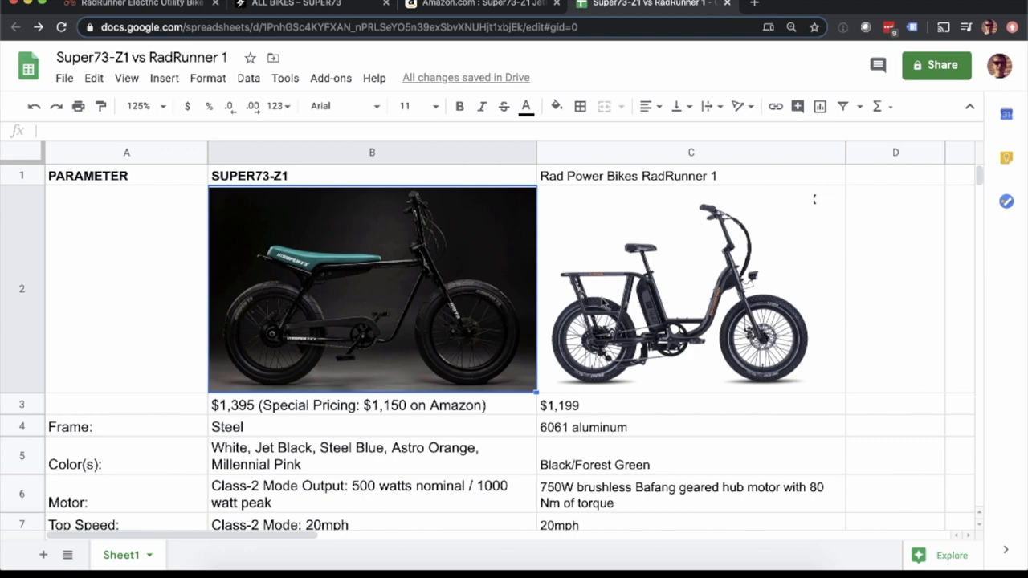
{"action": "mouse_move", "coordinate": [506, 383]}
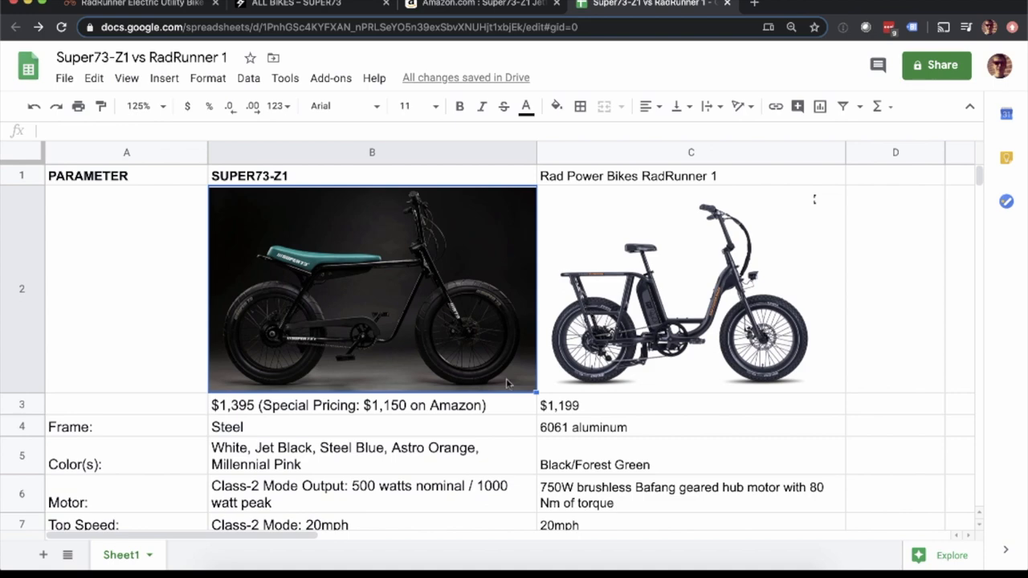
{"action": "left_click", "coordinate": [371, 404]}
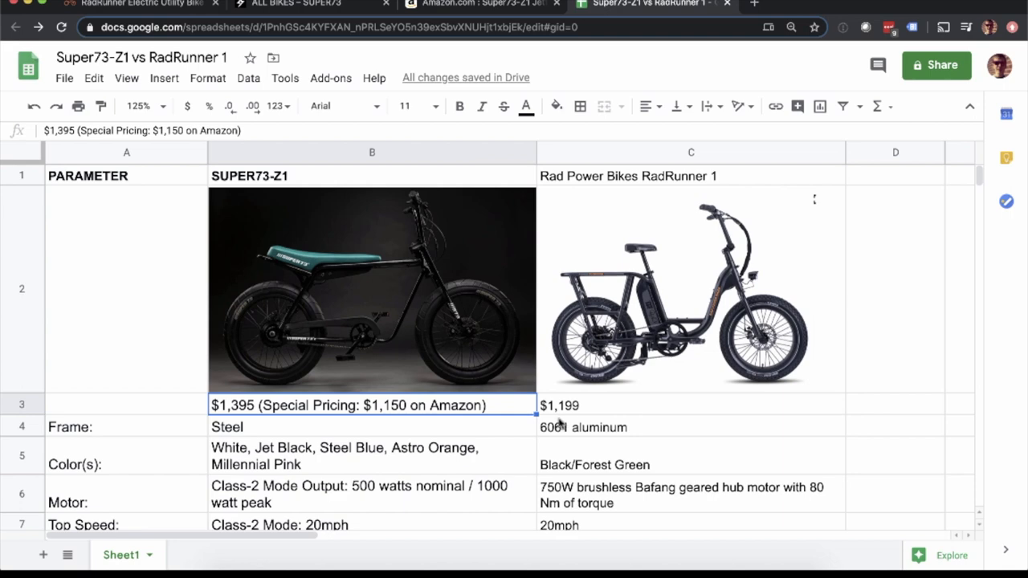
{"action": "left_click", "coordinate": [305, 5]}
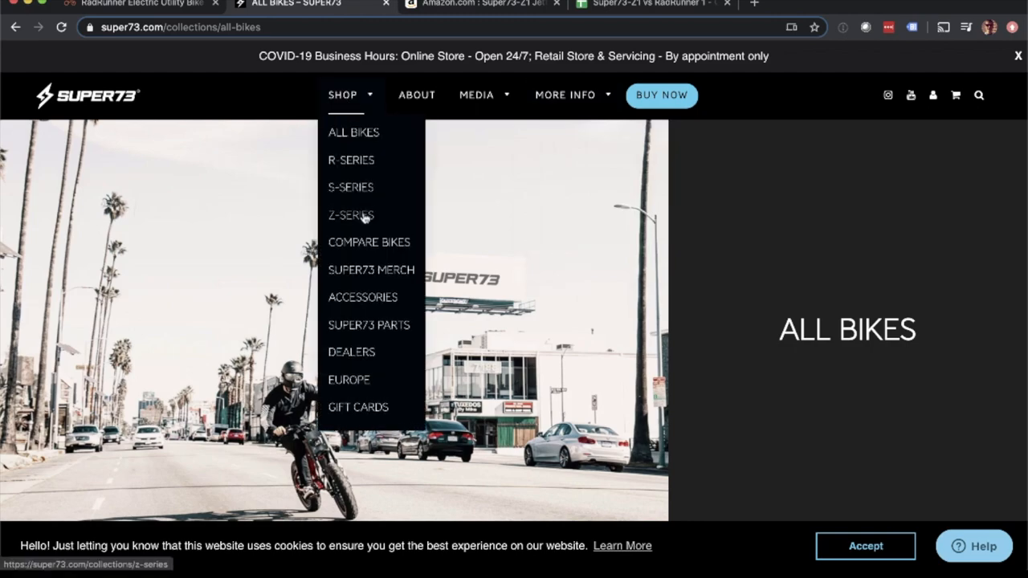
{"action": "left_click", "coordinate": [351, 215]}
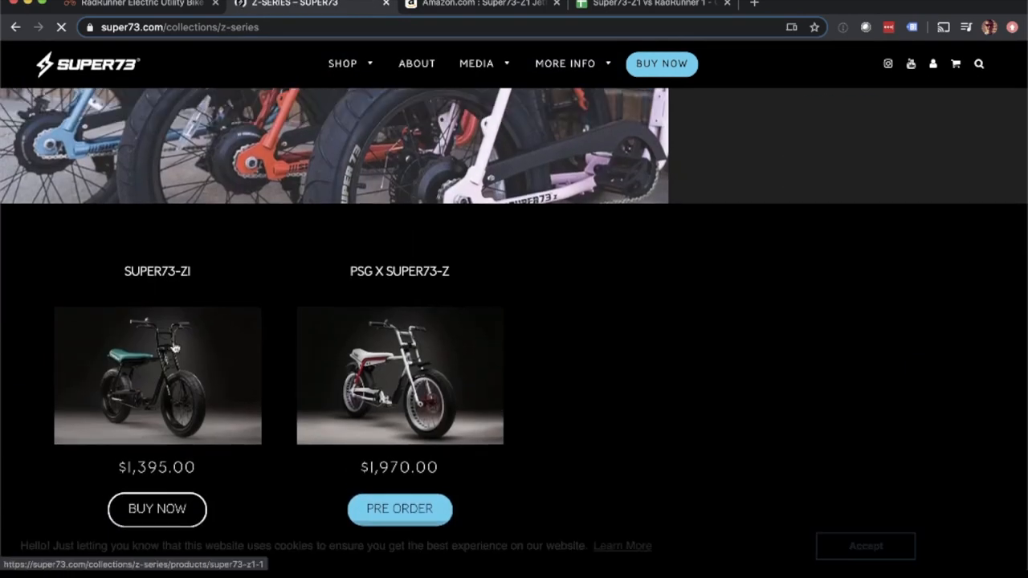
{"action": "left_click", "coordinate": [157, 375]}
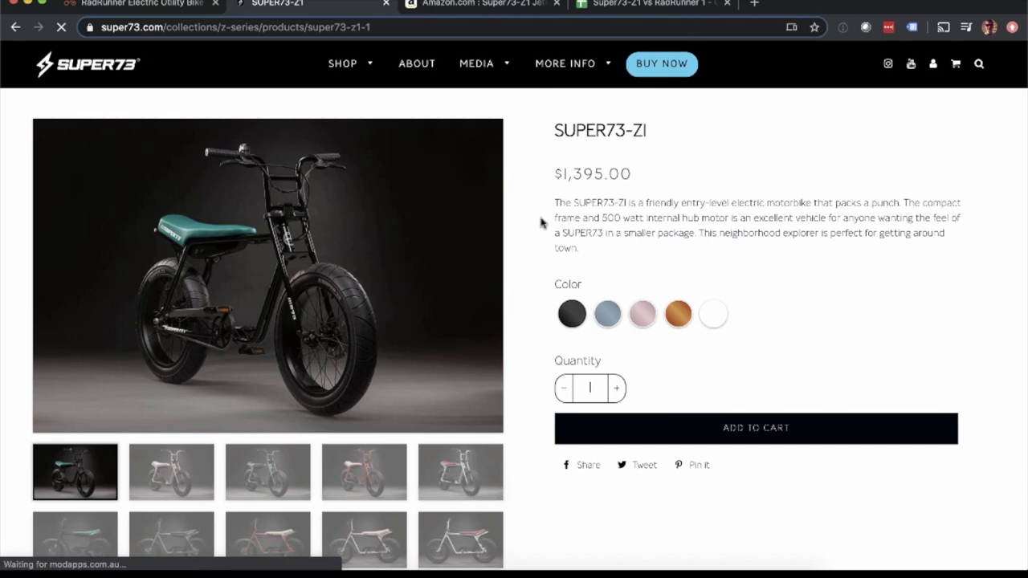
{"action": "left_click", "coordinate": [477, 4]}
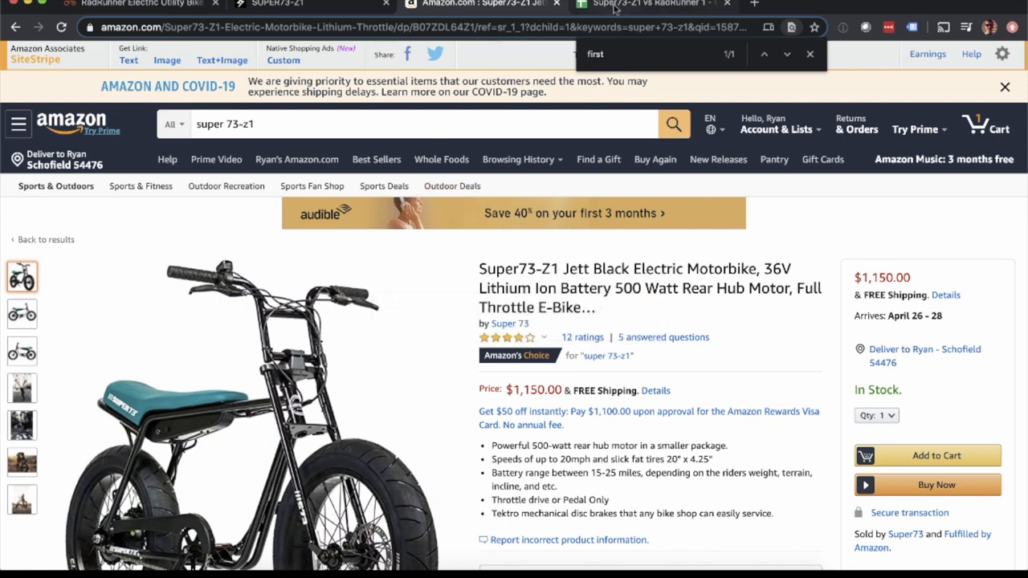
{"action": "mouse_move", "coordinate": [638, 5]}
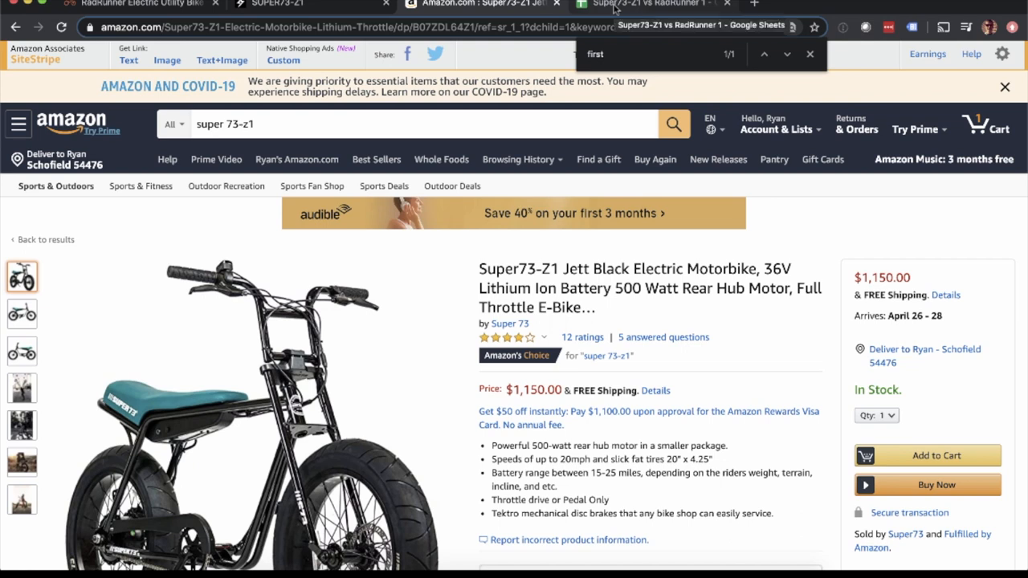
{"action": "left_click", "coordinate": [651, 4]}
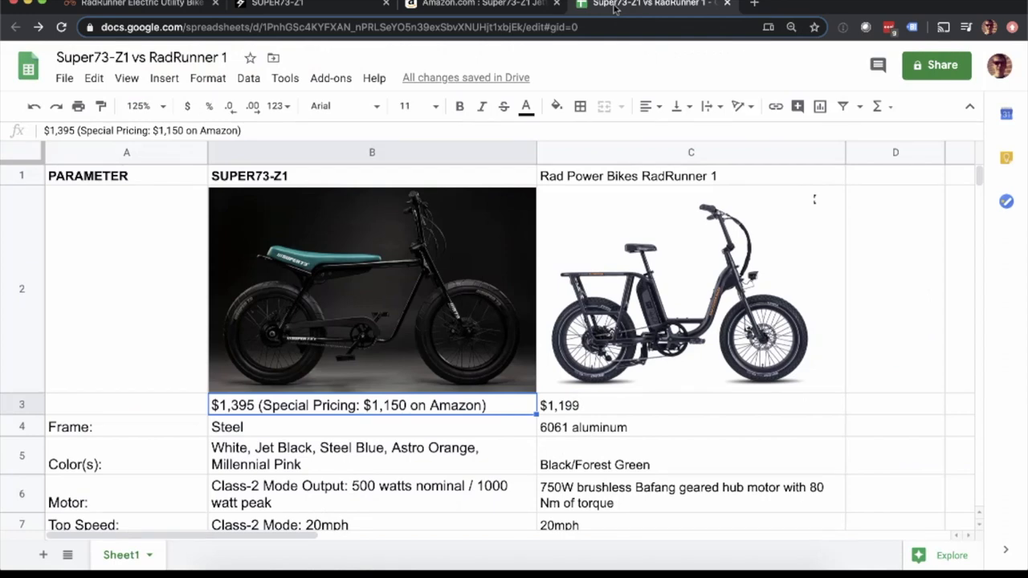
{"action": "mouse_move", "coordinate": [591, 52]}
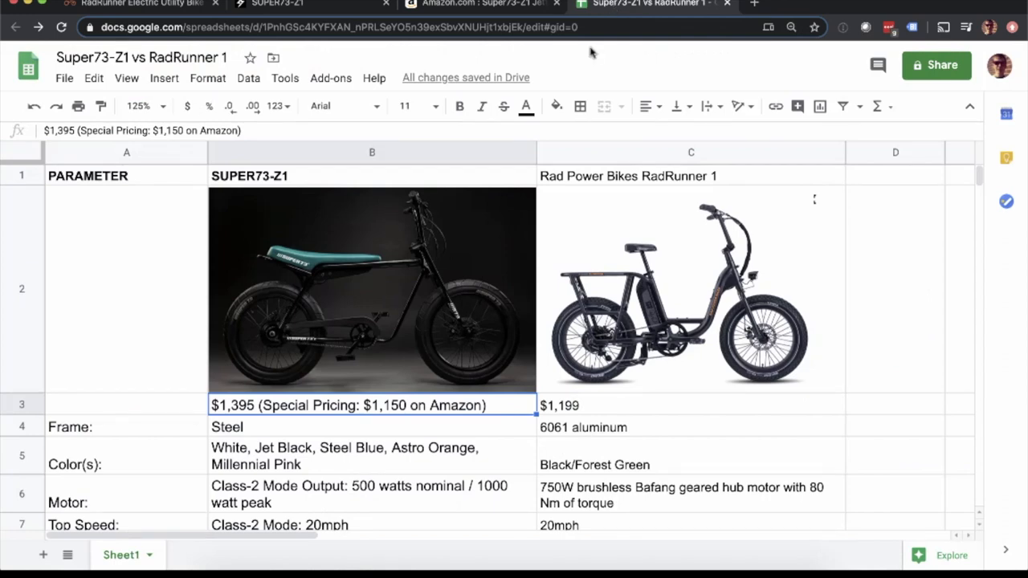
{"action": "mouse_move", "coordinate": [558, 217]}
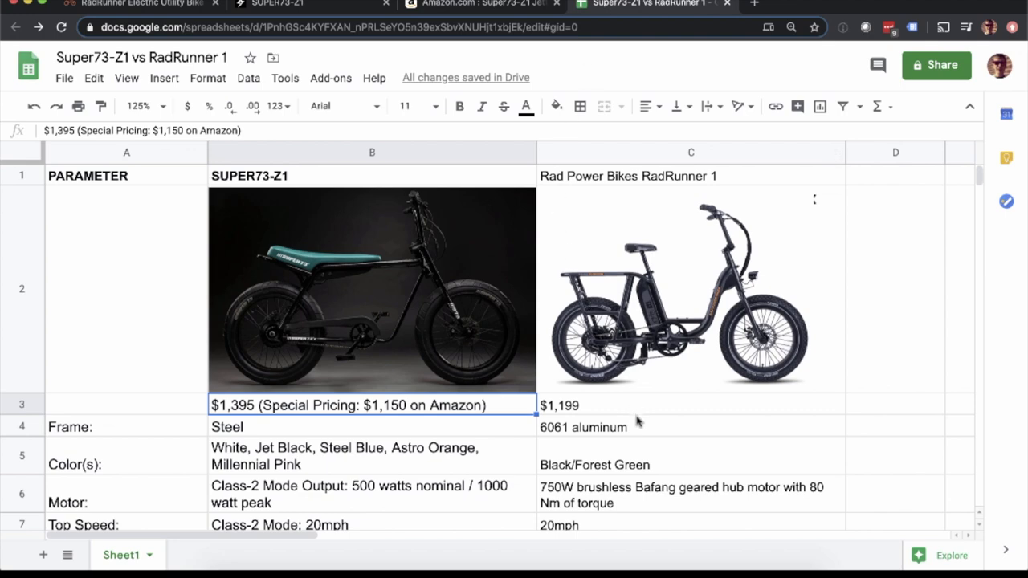
{"action": "mouse_move", "coordinate": [641, 425]}
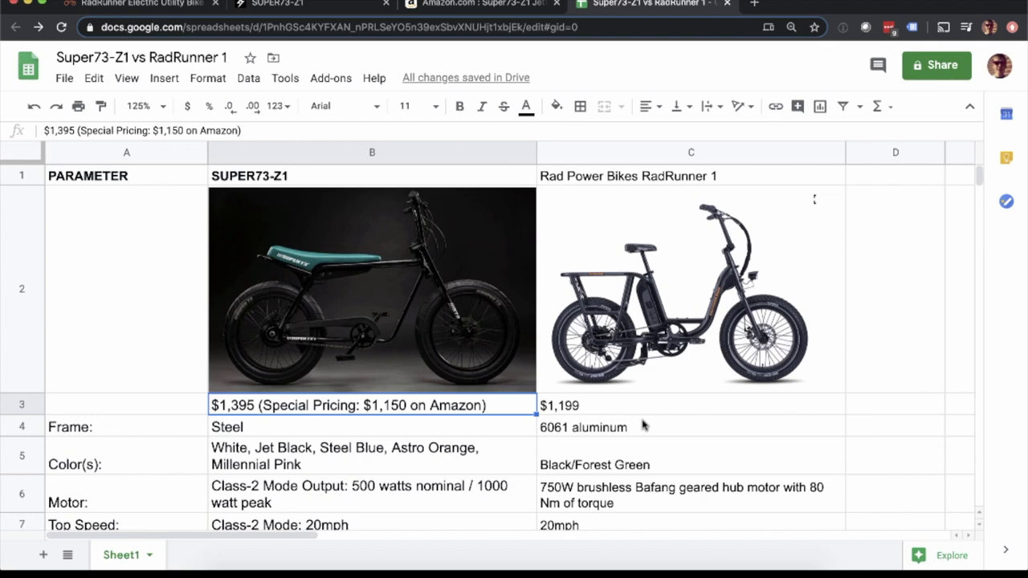
{"action": "mouse_move", "coordinate": [660, 420]}
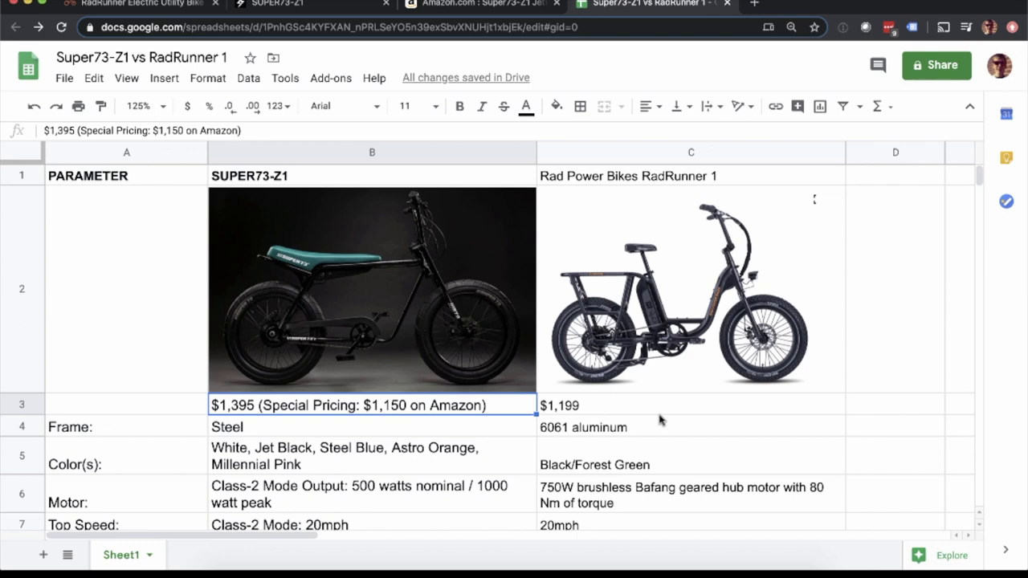
{"action": "left_click", "coordinate": [690, 405]}
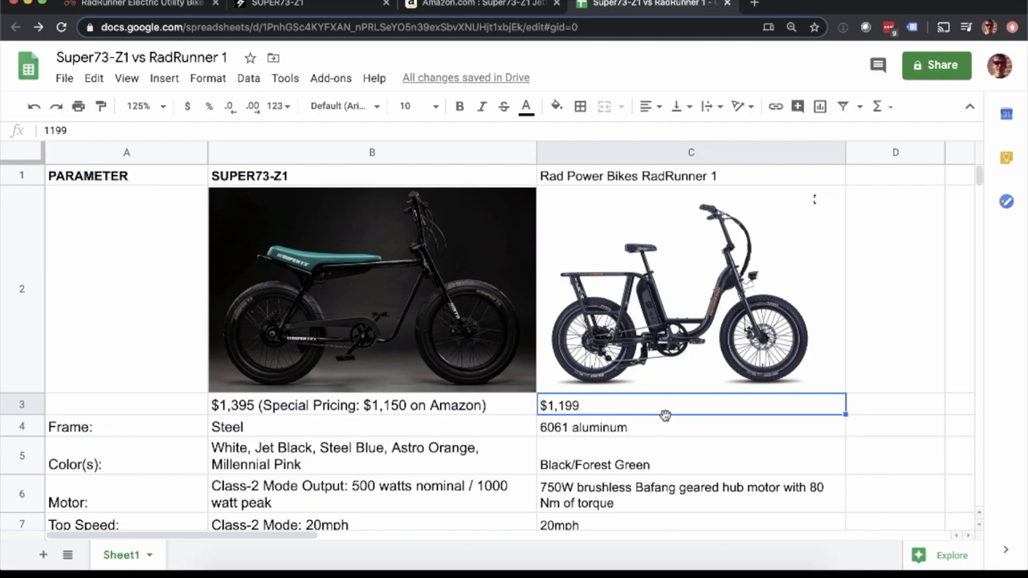
{"action": "mouse_move", "coordinate": [629, 411]}
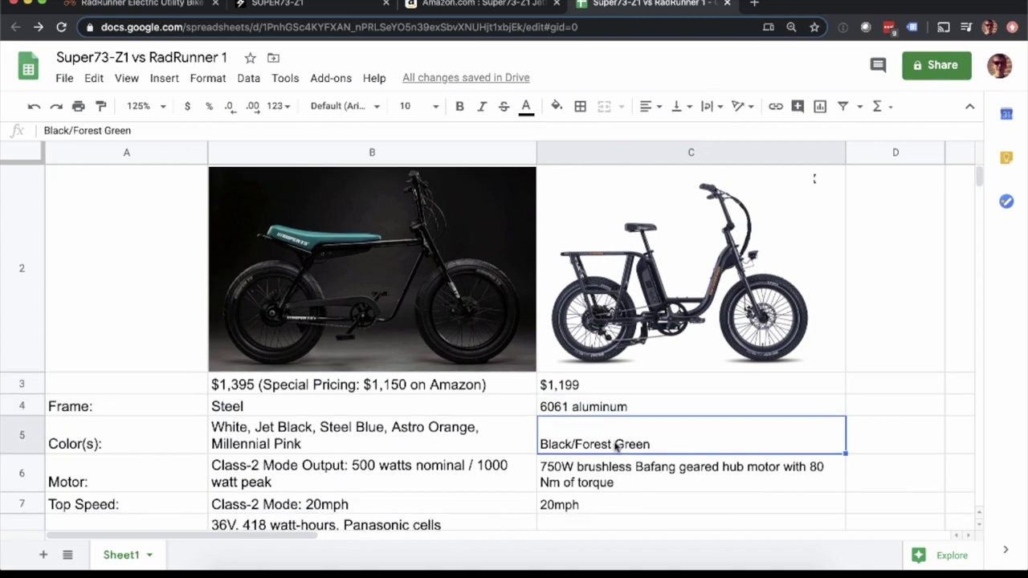
Step: Select cell B5 listing the Super73-Z1's five colour options
{"action": "scroll", "scroll_direction": "up", "scroll_amount": 3}
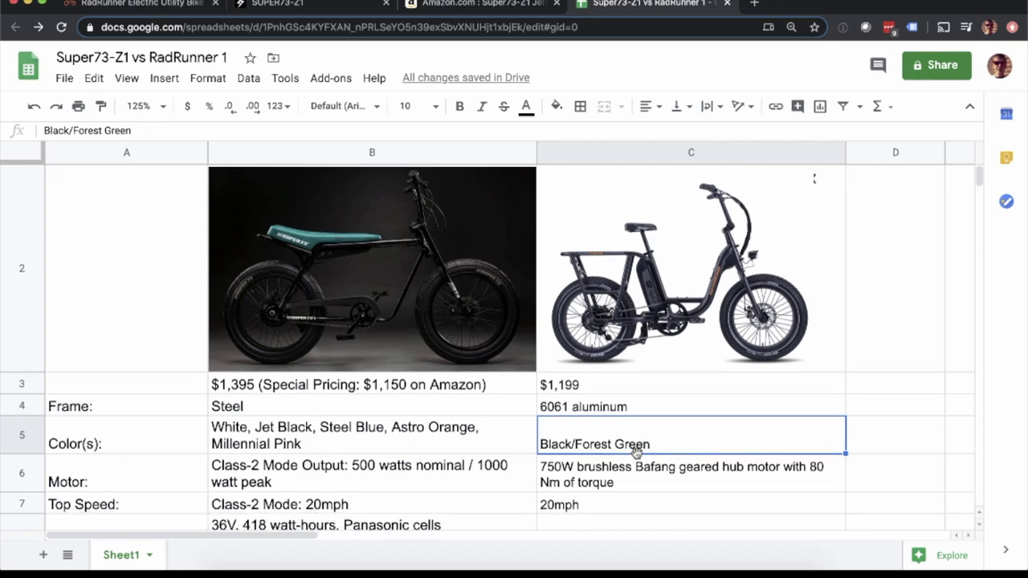
{"action": "left_click", "coordinate": [372, 455]}
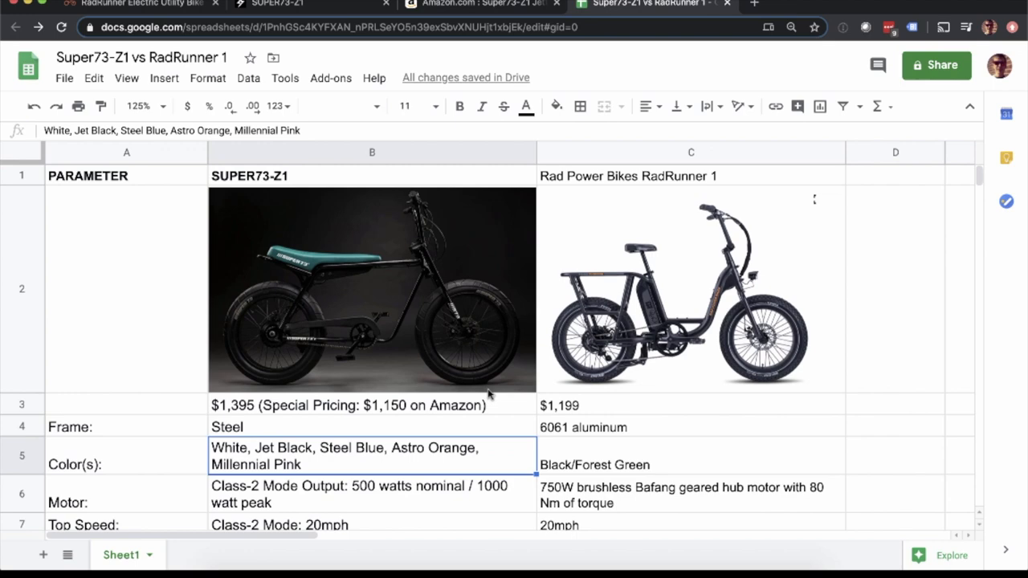
{"action": "mouse_move", "coordinate": [285, 78]}
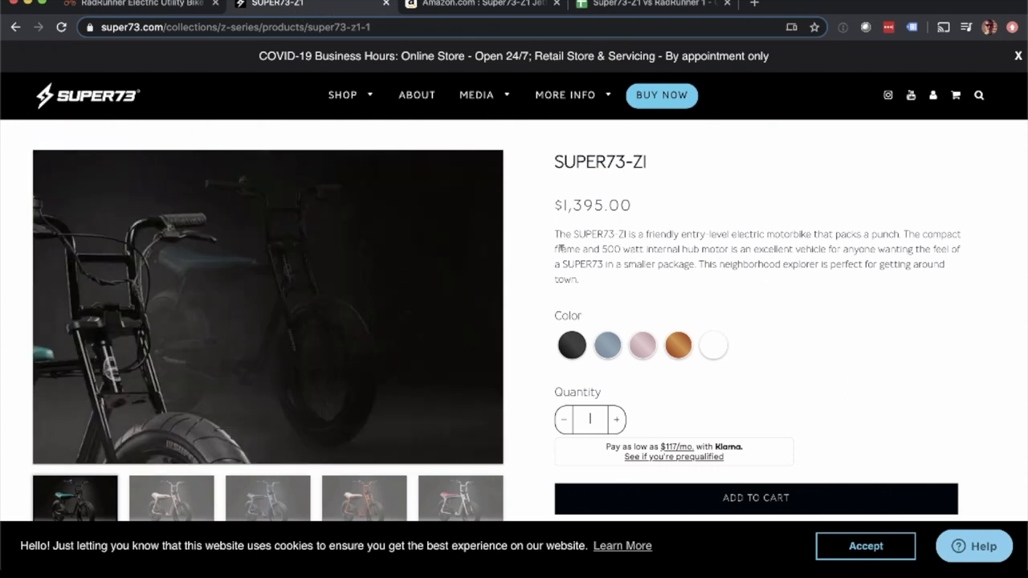
Step: Preview the SUPER73-ZI's pink, white and other colour swatches against the sheet's colour list
{"action": "left_click", "coordinate": [607, 323]}
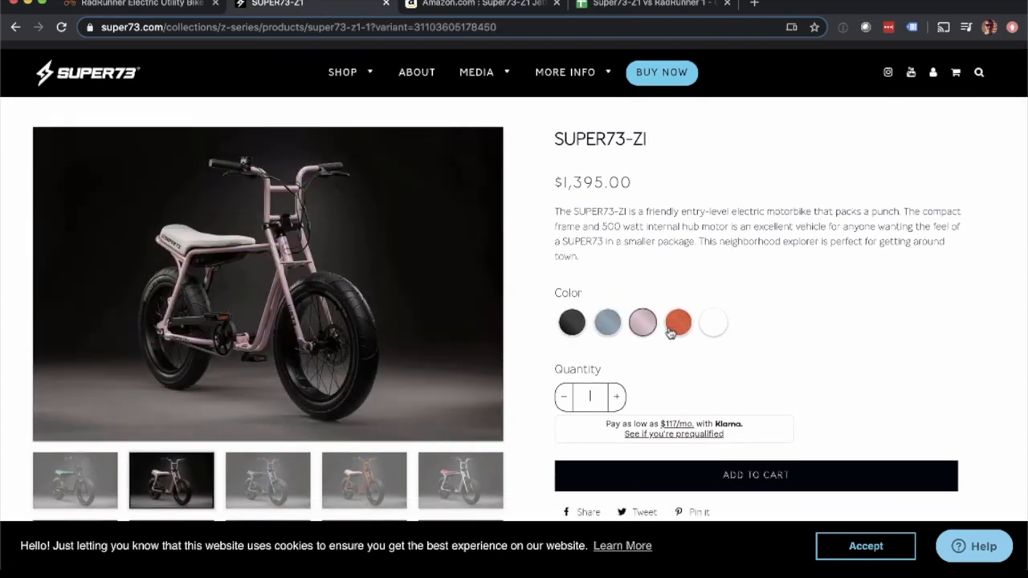
{"action": "left_click", "coordinate": [713, 322]}
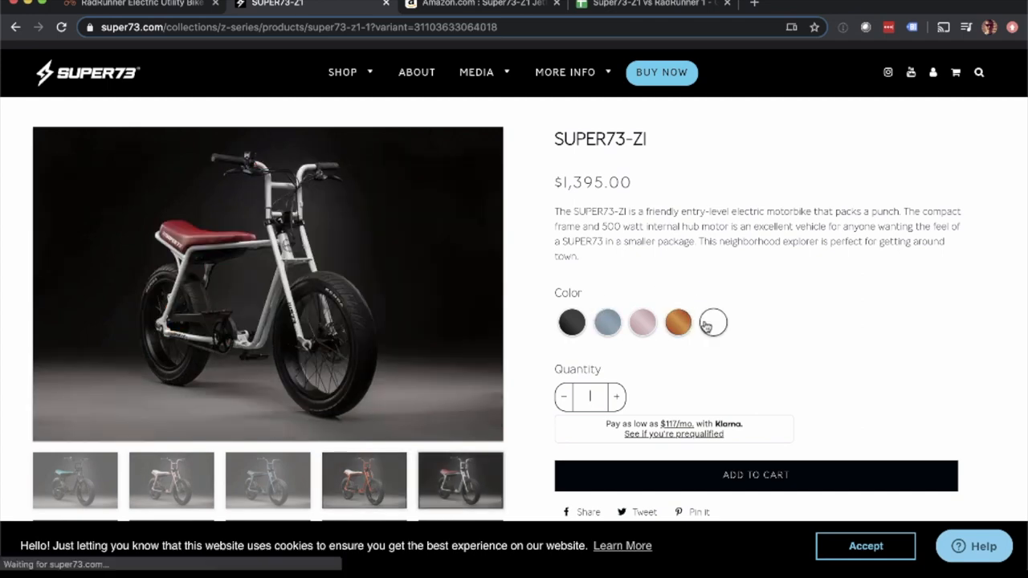
{"action": "left_click", "coordinate": [607, 322]}
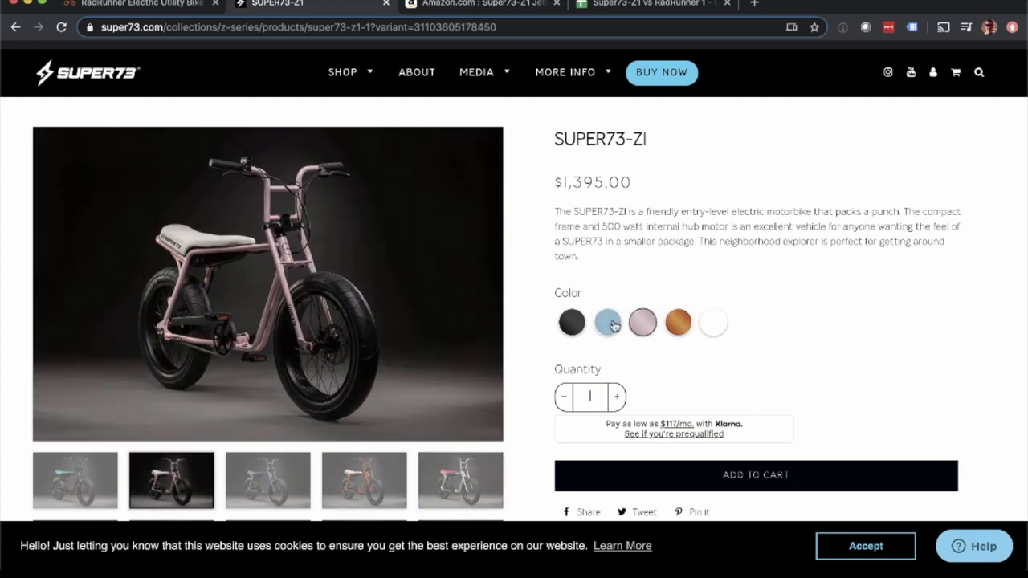
{"action": "left_click", "coordinate": [482, 4]}
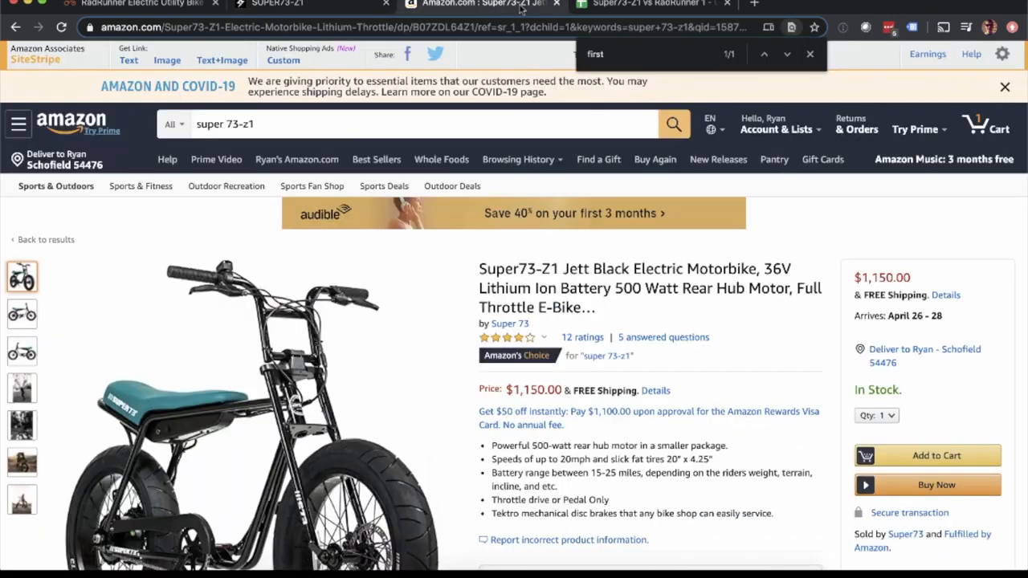
{"action": "left_click", "coordinate": [650, 4]}
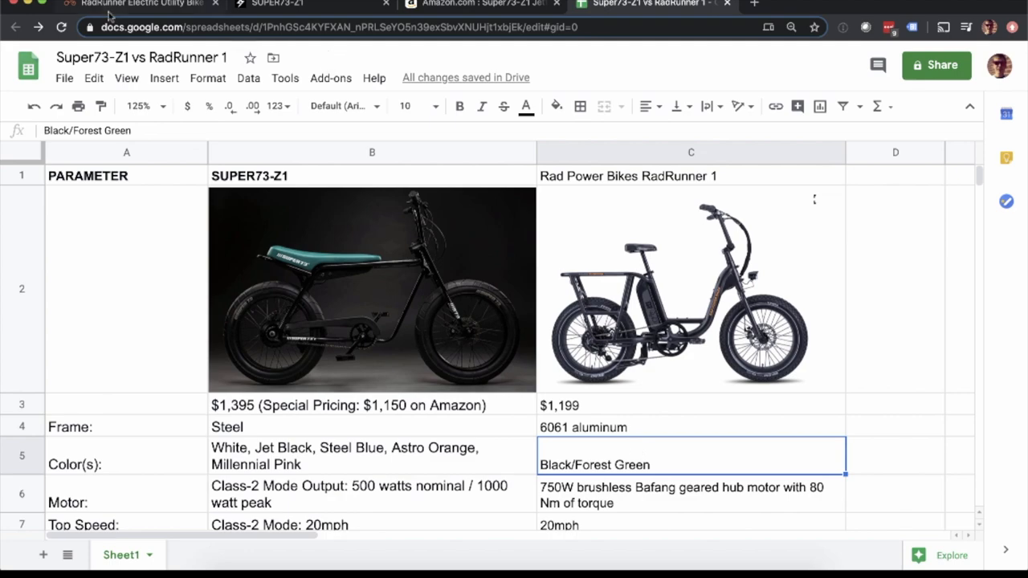
Step: Flip the RadRunner gallery to the Forest Green photo, confirming its Black and Forest Green options
{"action": "left_click", "coordinate": [140, 3]}
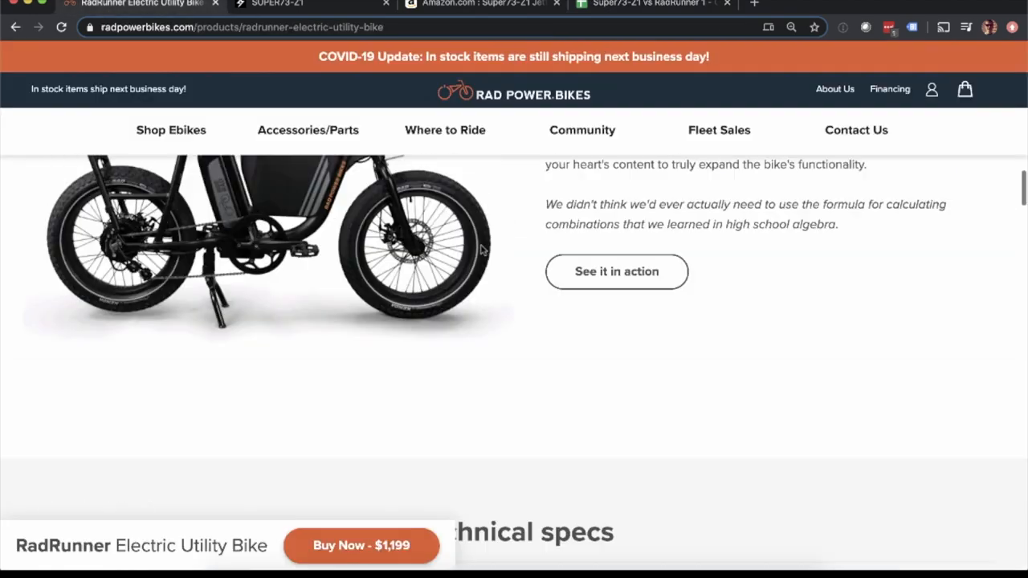
{"action": "scroll", "scroll_direction": "up", "scroll_amount": 3}
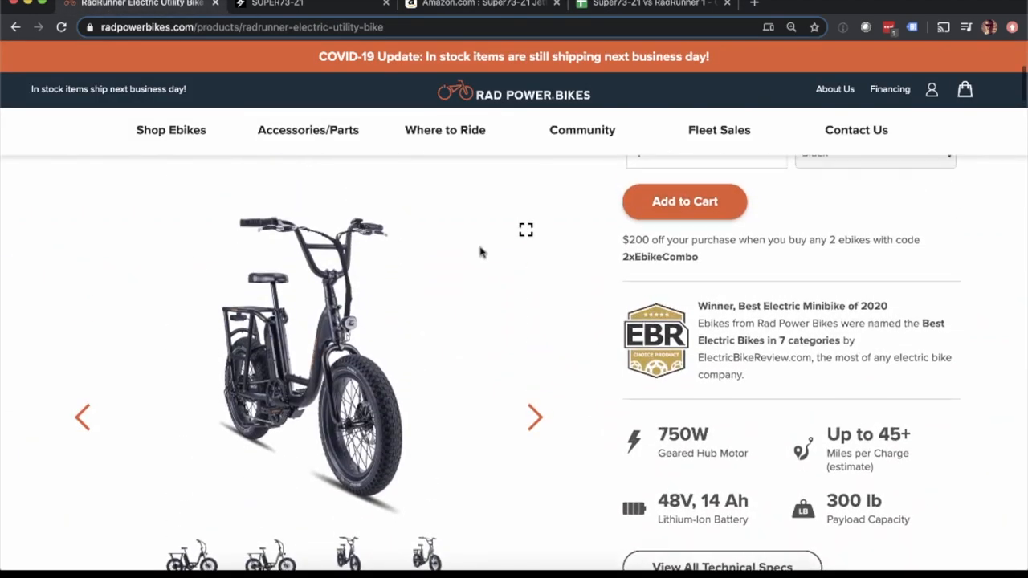
{"action": "scroll", "scroll_direction": "up", "scroll_amount": 3}
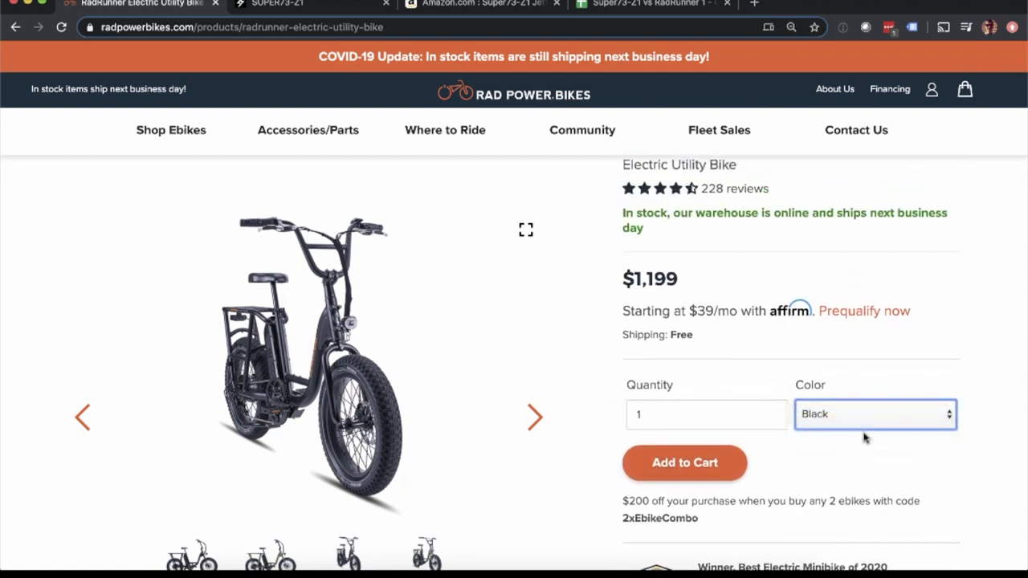
{"action": "left_click", "coordinate": [876, 413]}
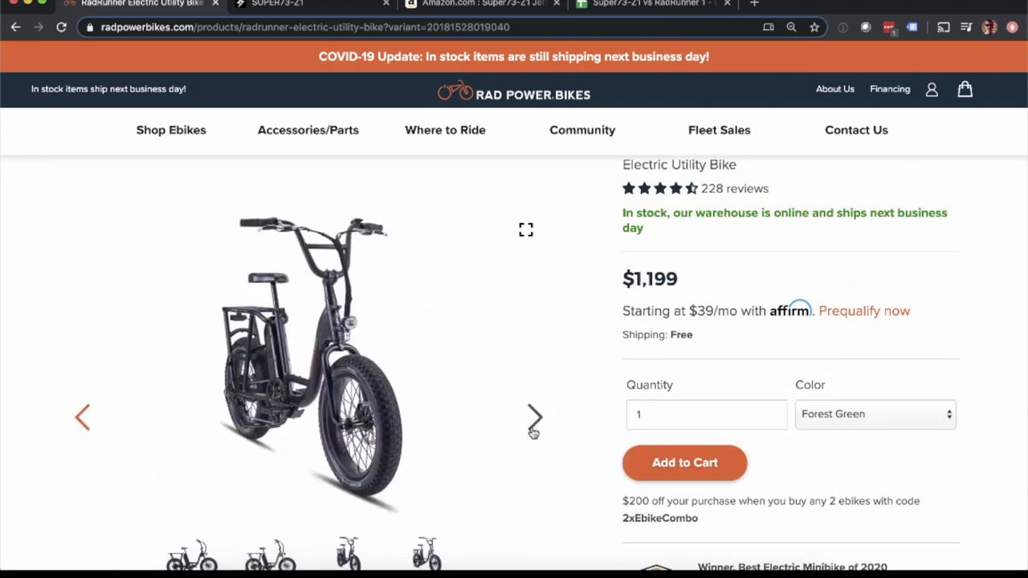
{"action": "left_click", "coordinate": [534, 417]}
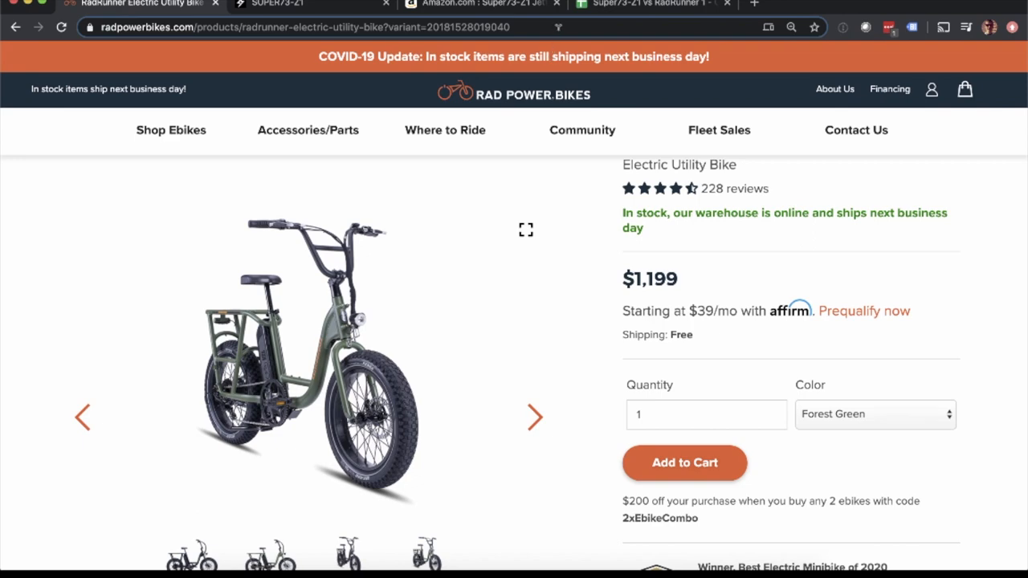
{"action": "left_click", "coordinate": [650, 5]}
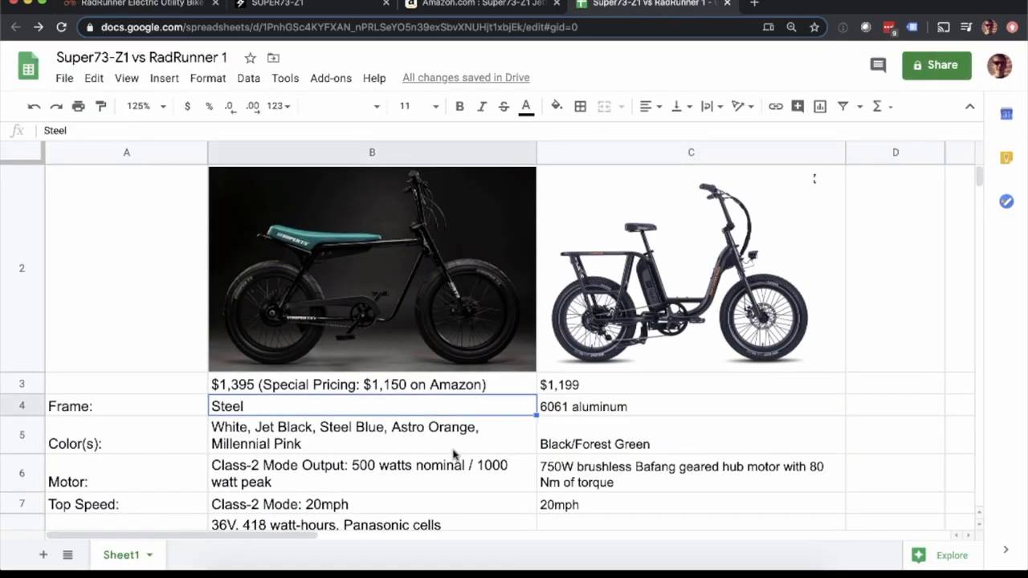
{"action": "scroll", "scroll_direction": "down", "scroll_amount": 3}
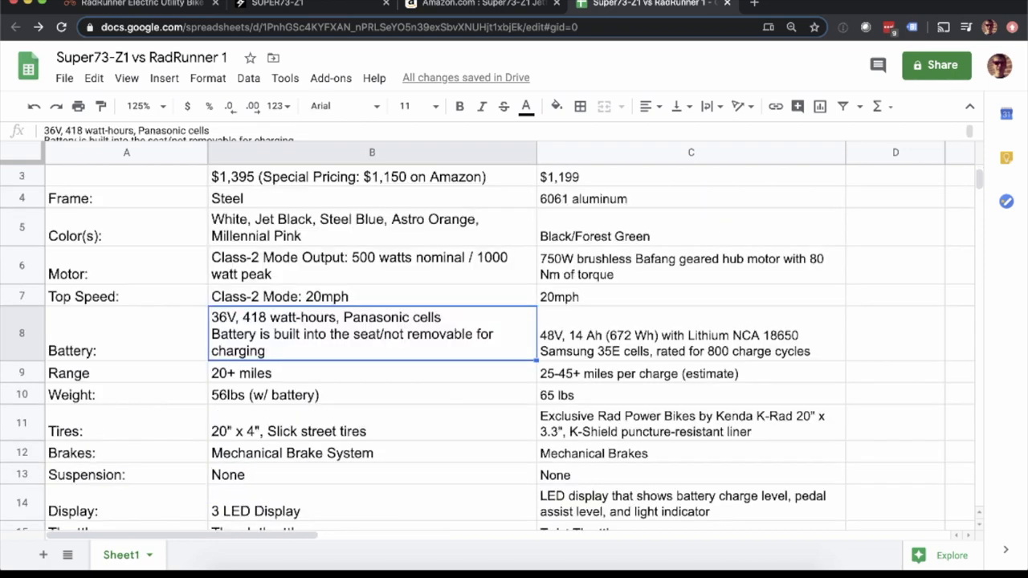
{"action": "scroll", "scroll_direction": "up", "scroll_amount": 3}
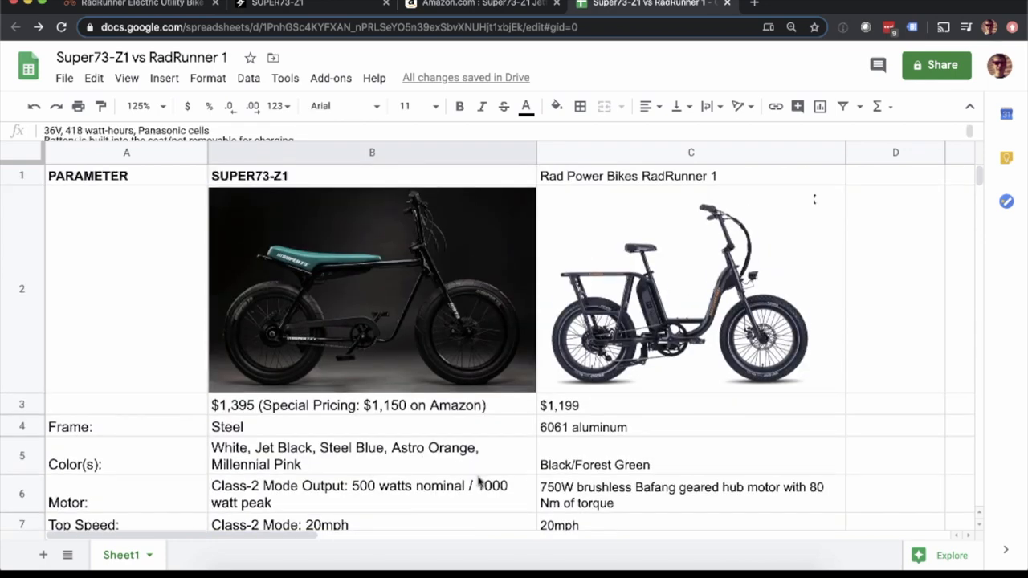
{"action": "left_click", "coordinate": [372, 494]}
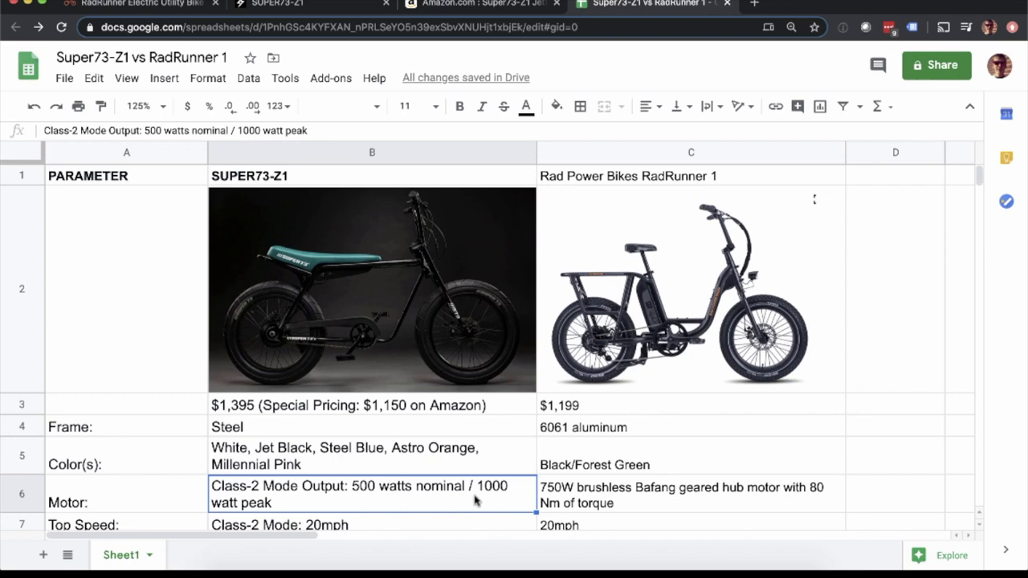
{"action": "left_click", "coordinate": [691, 494]}
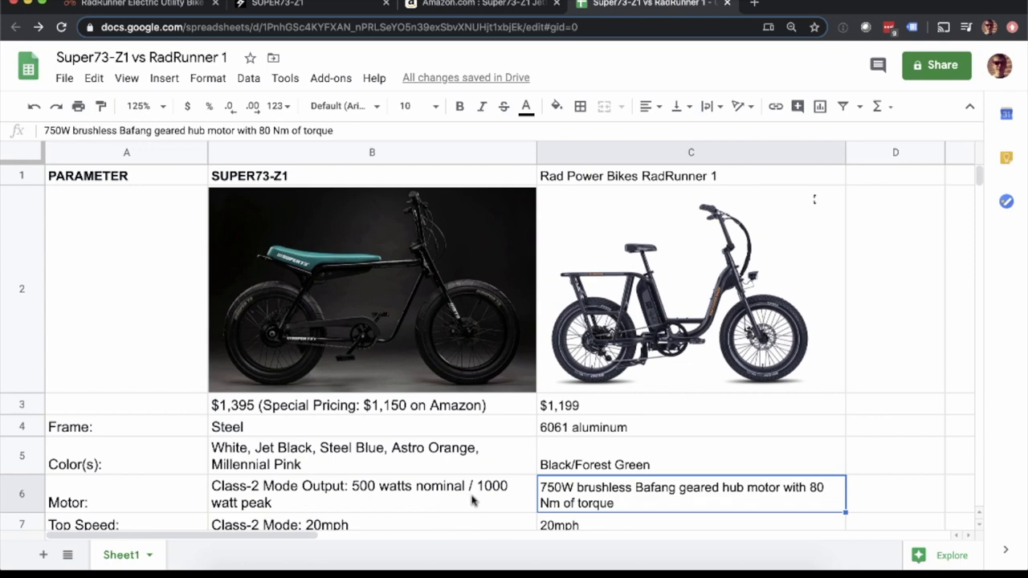
{"action": "left_click", "coordinate": [372, 494]}
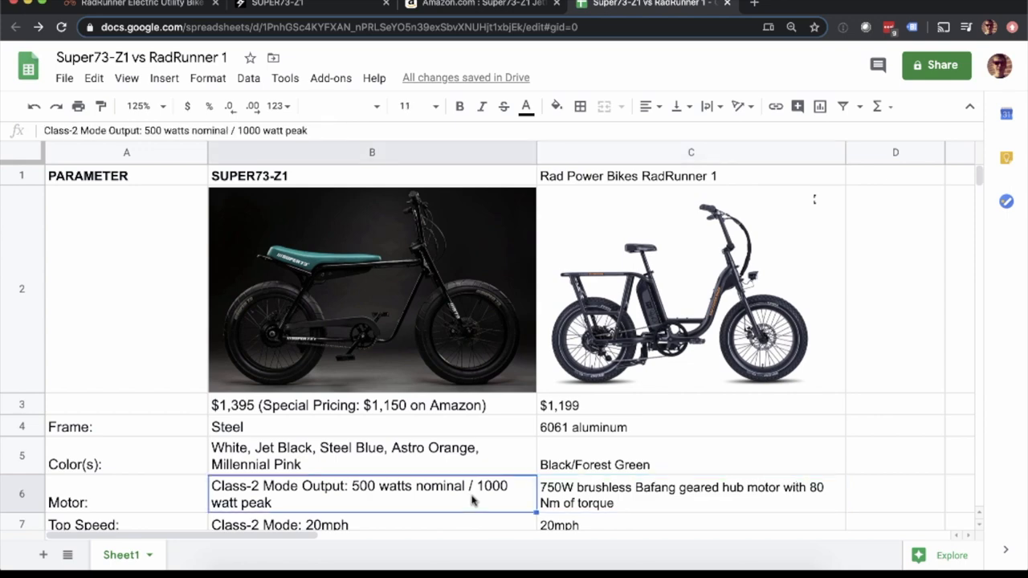
{"action": "left_click", "coordinate": [690, 493]}
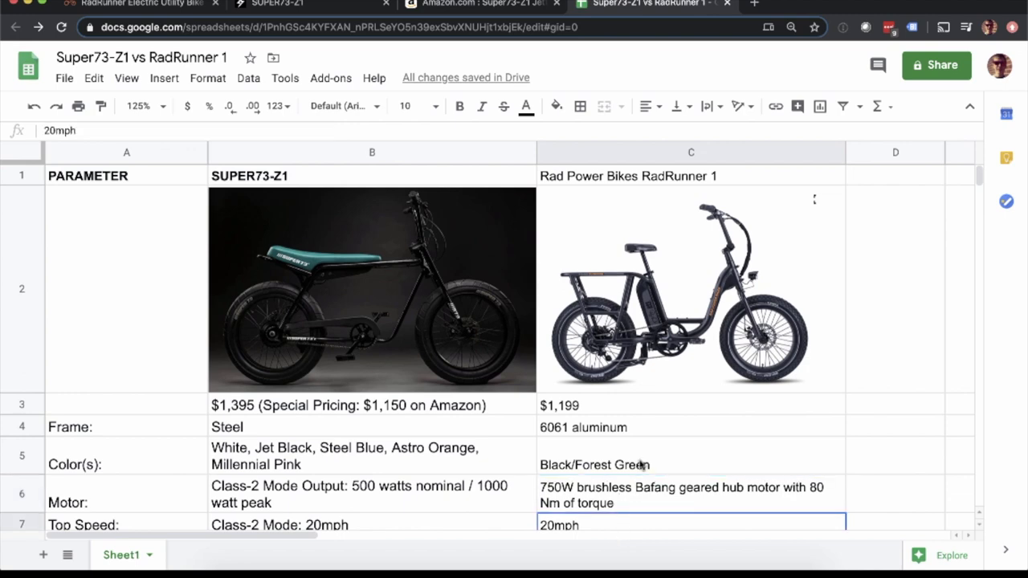
{"action": "mouse_move", "coordinate": [642, 474]}
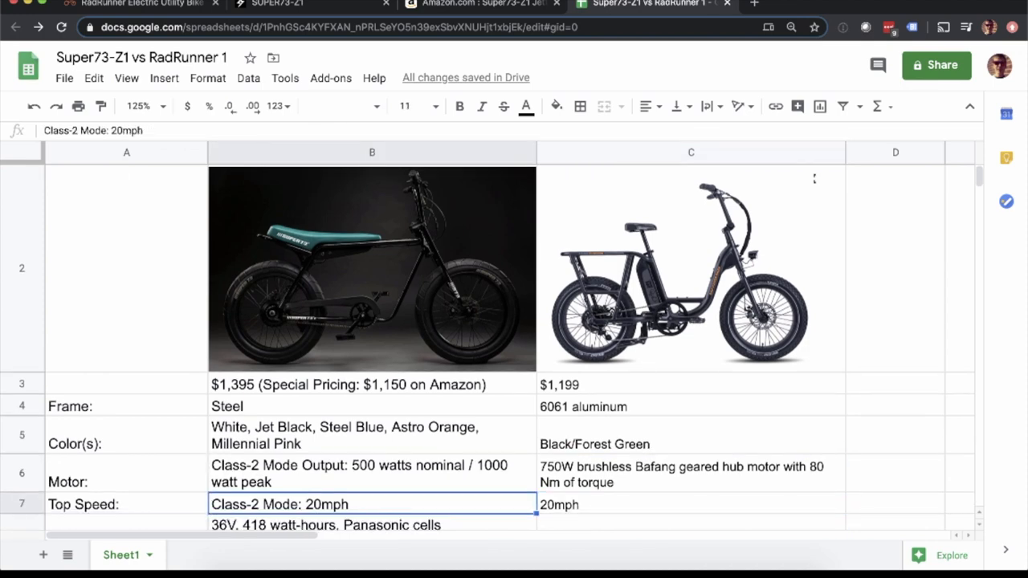
{"action": "left_click", "coordinate": [690, 474]}
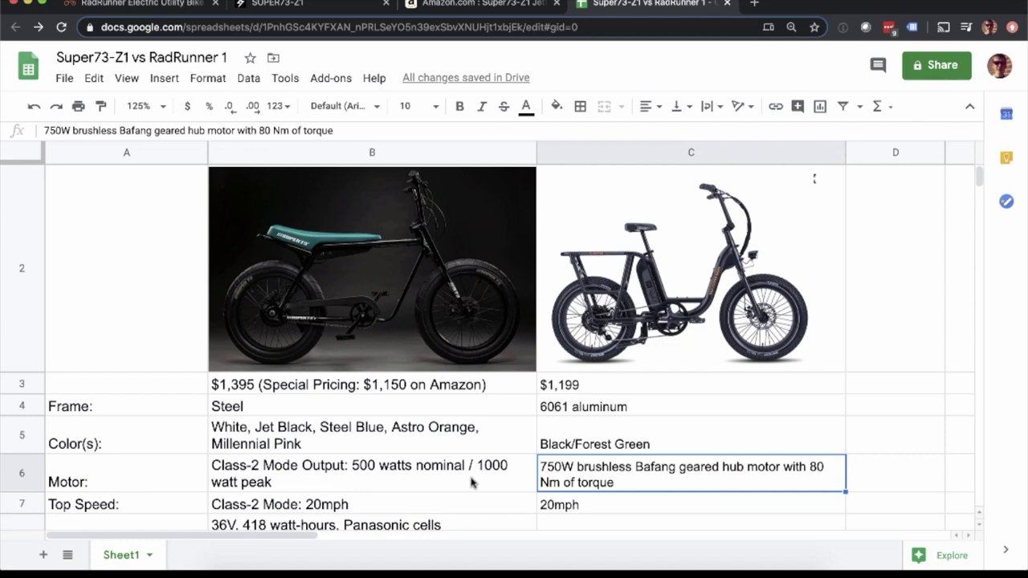
{"action": "mouse_move", "coordinate": [715, 512]}
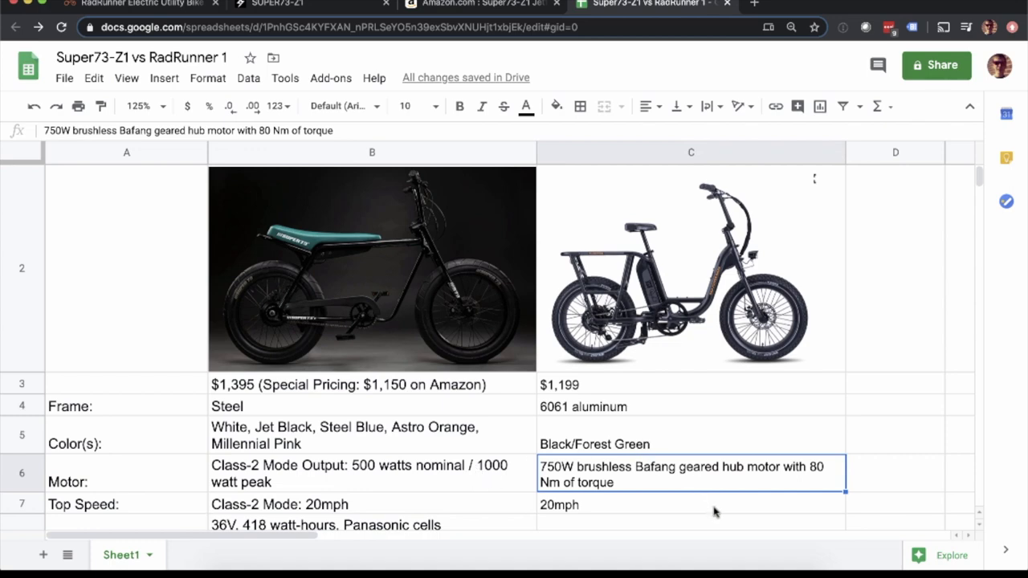
{"action": "left_click", "coordinate": [690, 504]}
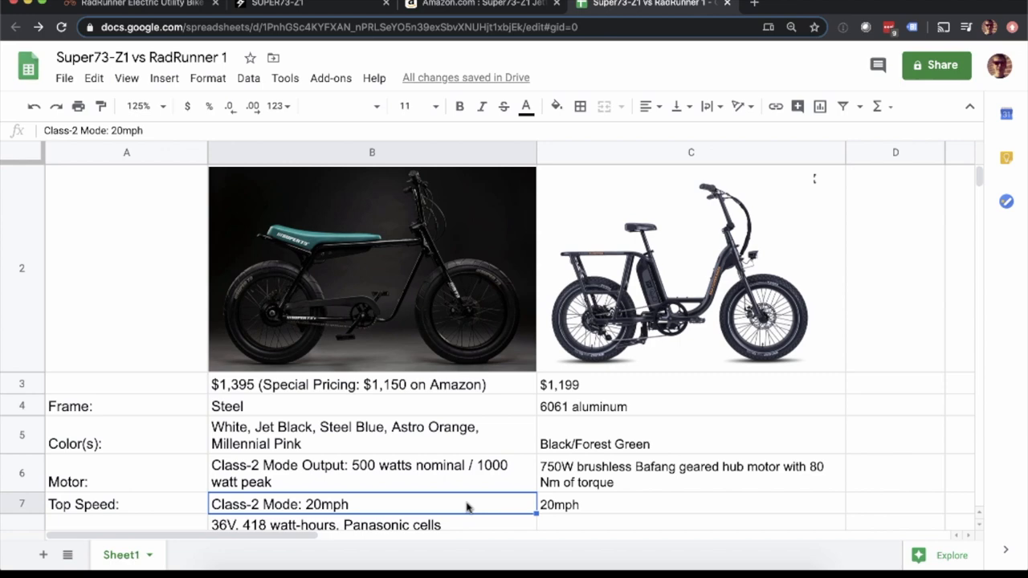
{"action": "left_click", "coordinate": [690, 505]}
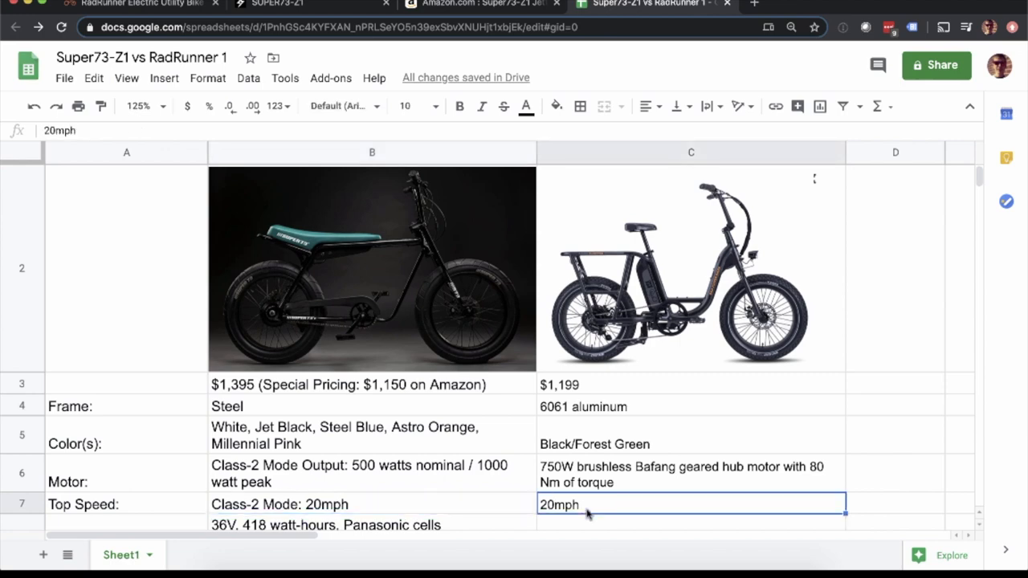
{"action": "scroll", "scroll_direction": "down", "scroll_amount": 3}
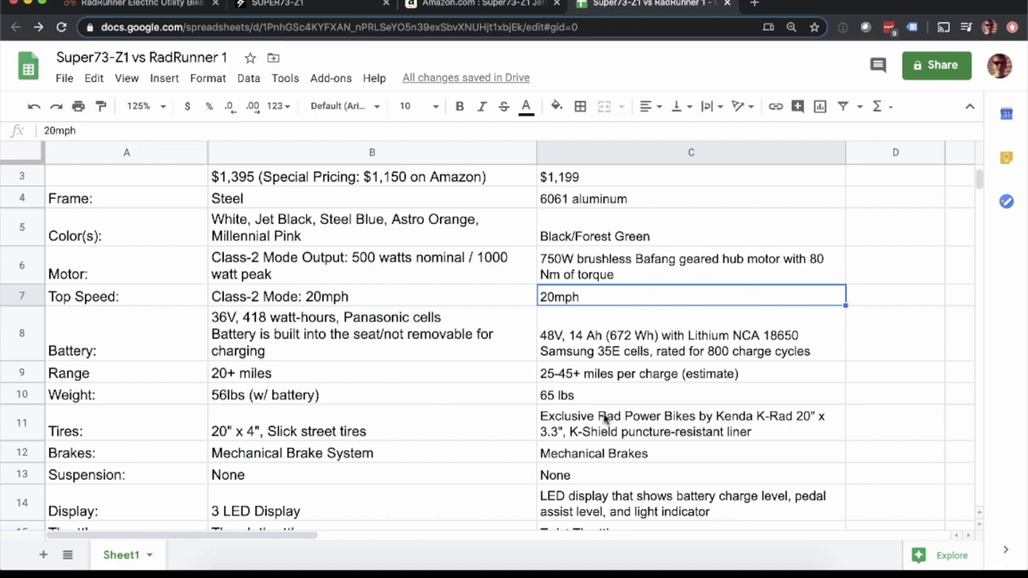
{"action": "scroll", "scroll_direction": "up", "scroll_amount": 3}
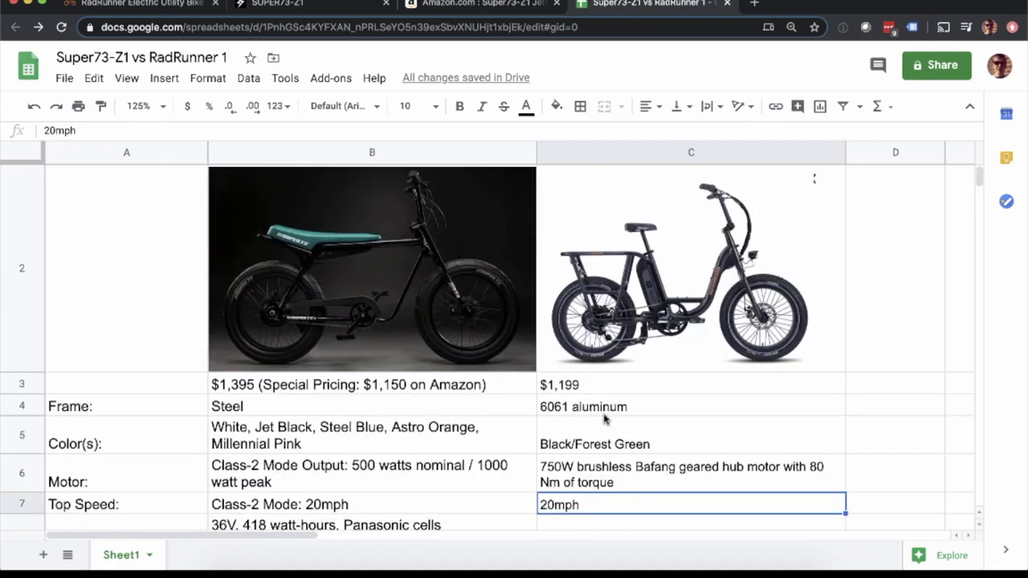
{"action": "scroll", "scroll_direction": "down", "scroll_amount": 3}
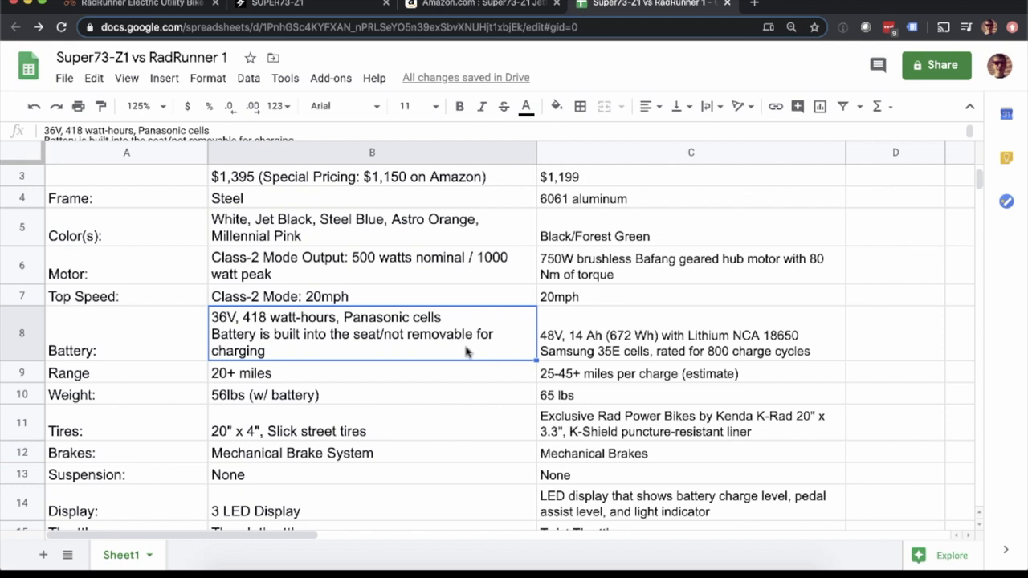
{"action": "left_click", "coordinate": [690, 343]}
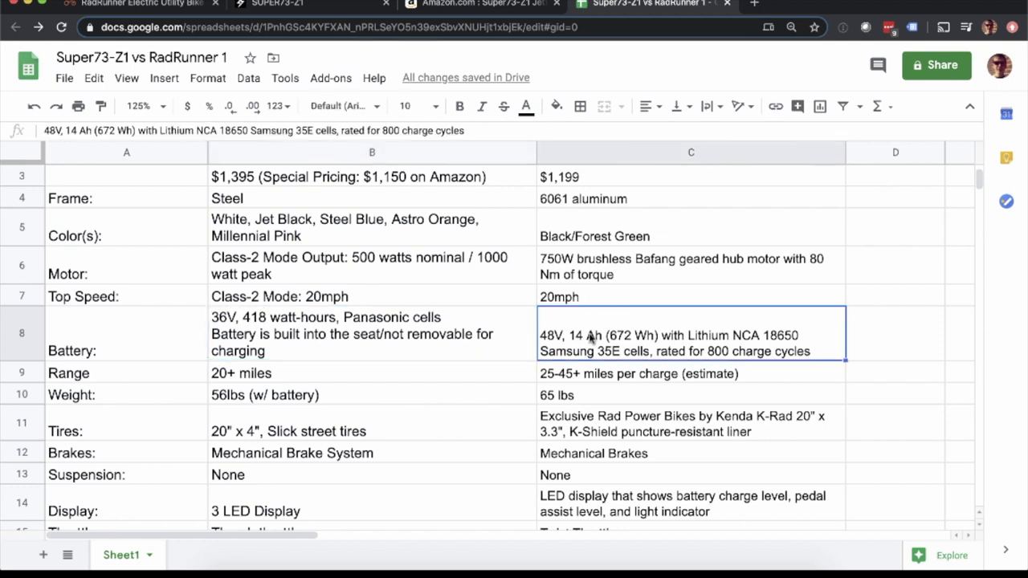
{"action": "mouse_move", "coordinate": [720, 389]}
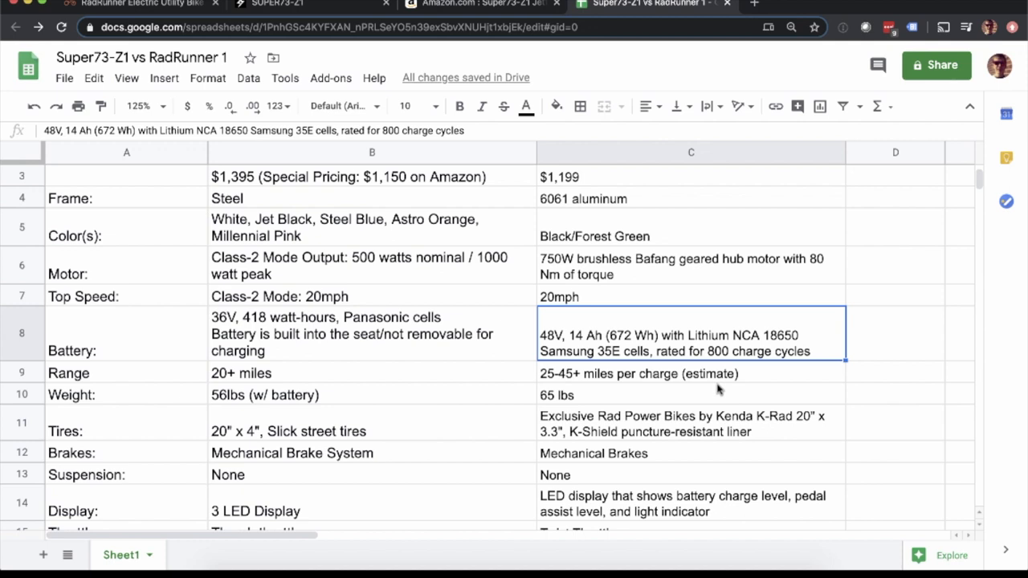
{"action": "mouse_move", "coordinate": [614, 391]}
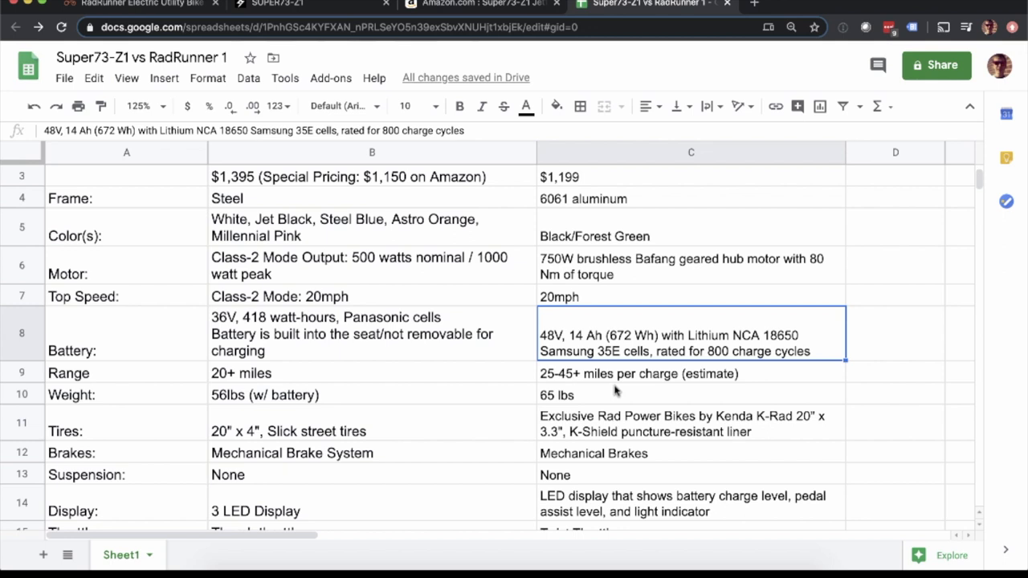
{"action": "left_click", "coordinate": [372, 373]}
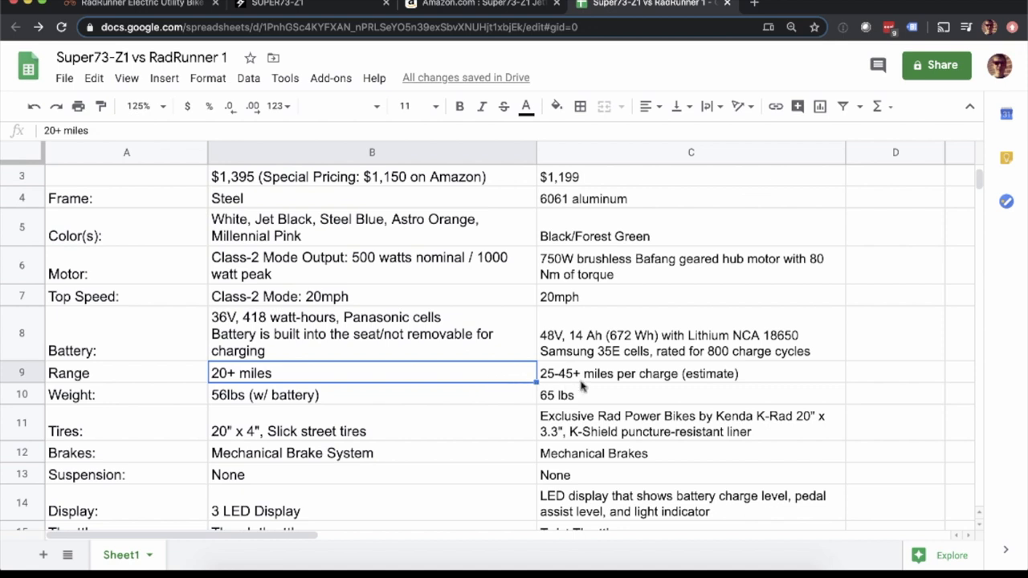
{"action": "left_click", "coordinate": [690, 373]}
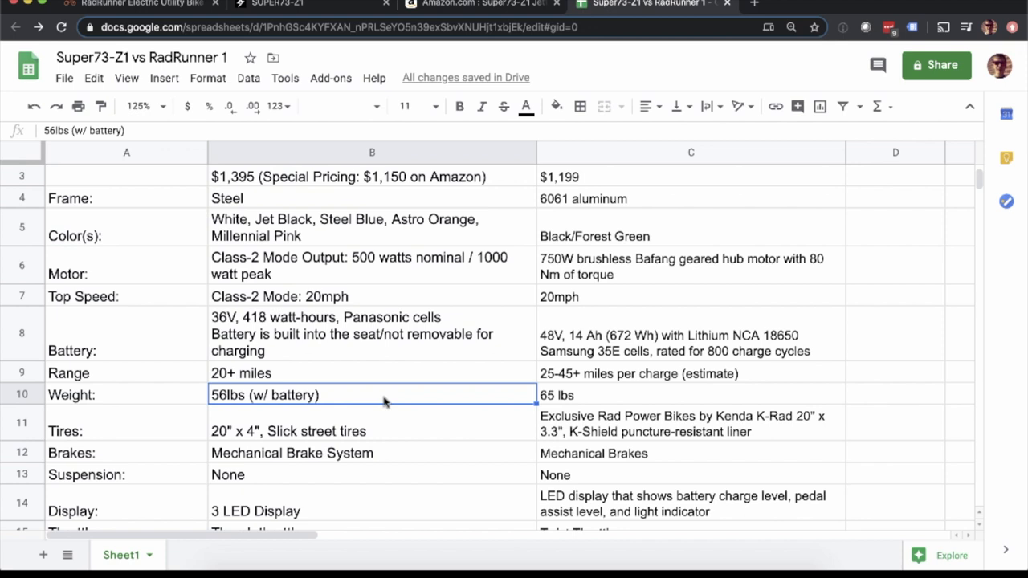
{"action": "mouse_move", "coordinate": [432, 415]}
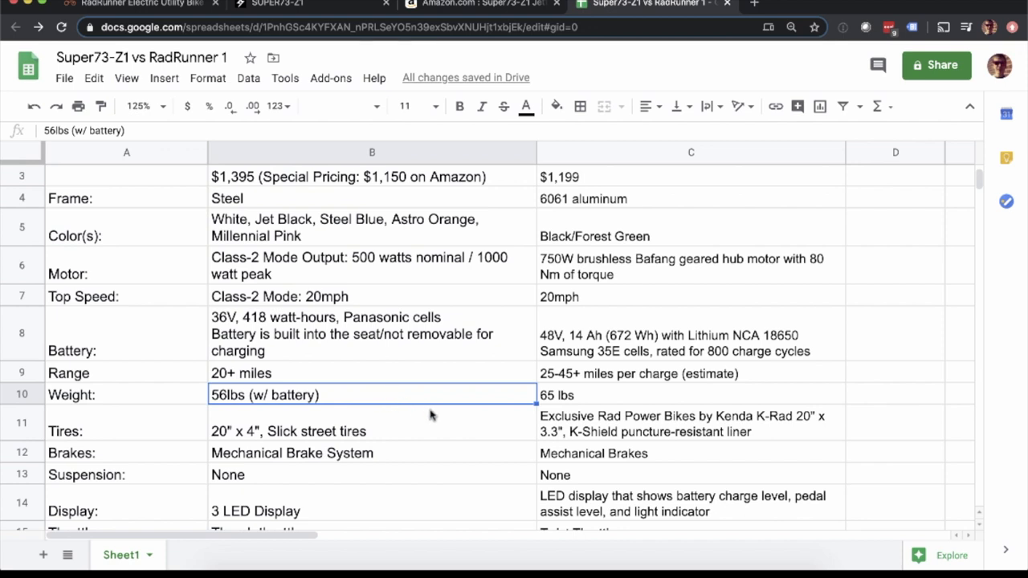
Step: Review the tires row, 20" x 4" slick versus Kenda 3.3", before viewing the SUPER73-ZI page
{"action": "left_click", "coordinate": [371, 431]}
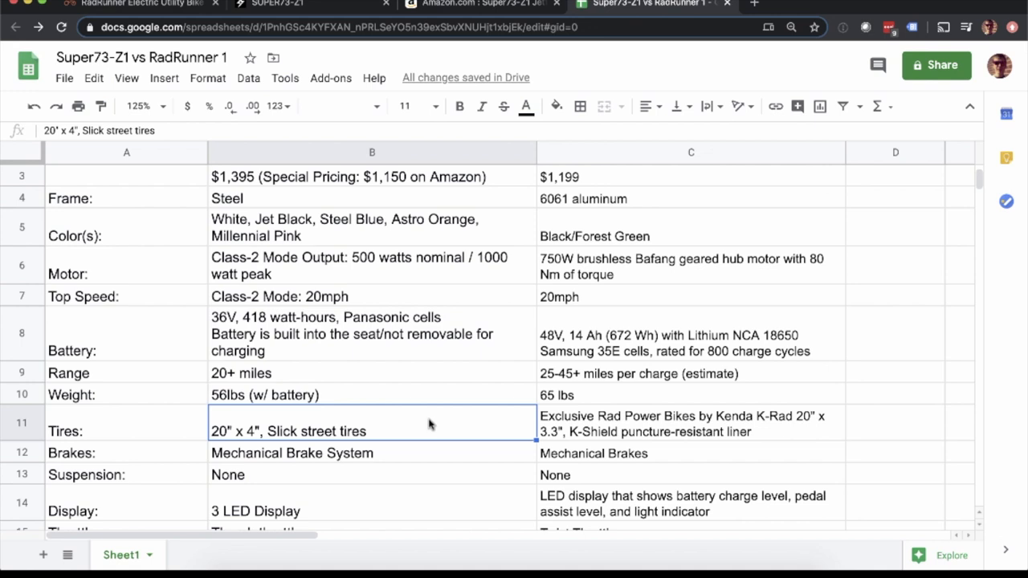
{"action": "left_click", "coordinate": [372, 394]}
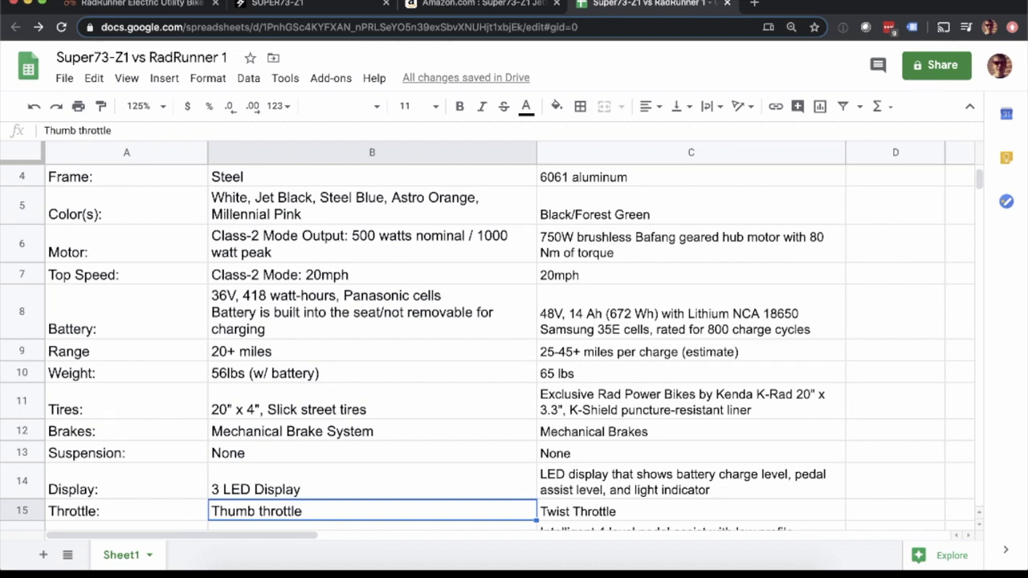
{"action": "left_click", "coordinate": [371, 409]}
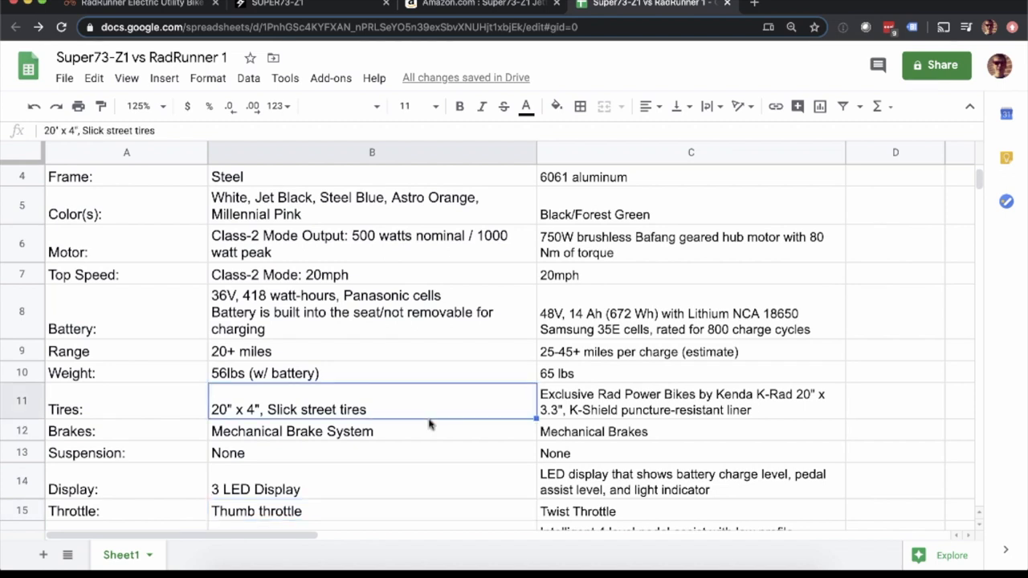
{"action": "mouse_move", "coordinate": [497, 414]}
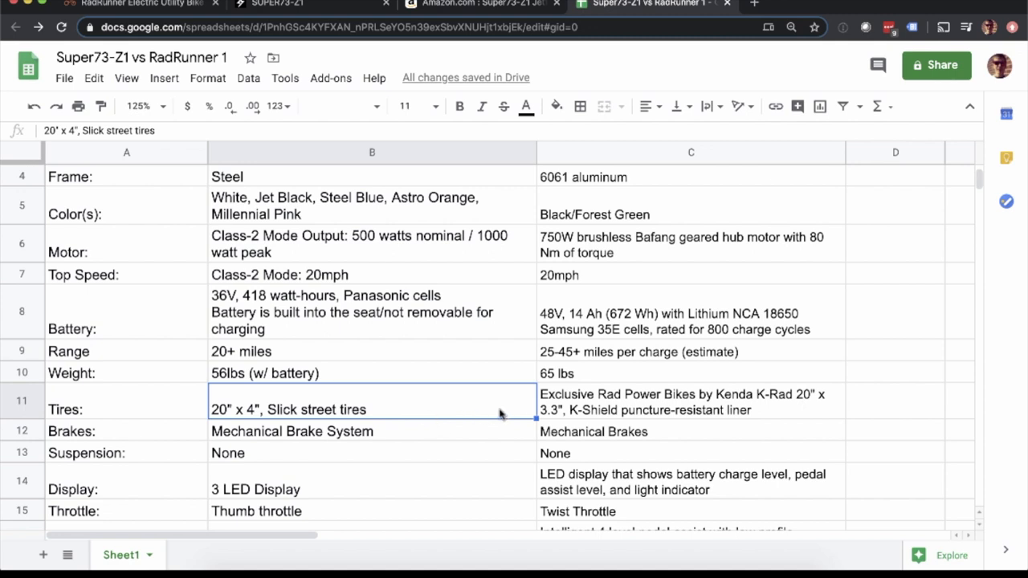
{"action": "mouse_move", "coordinate": [584, 413]}
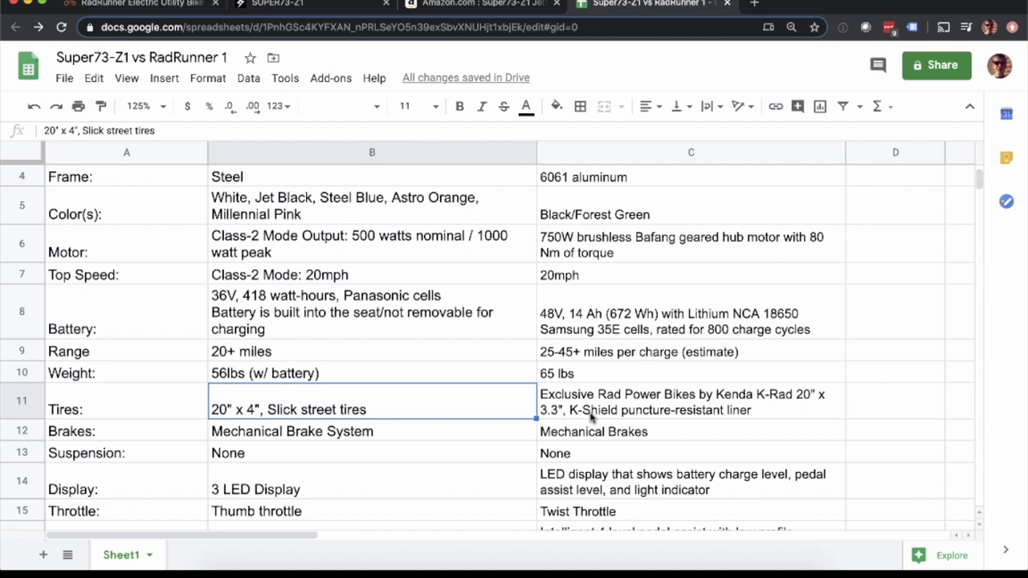
{"action": "left_click", "coordinate": [690, 402]}
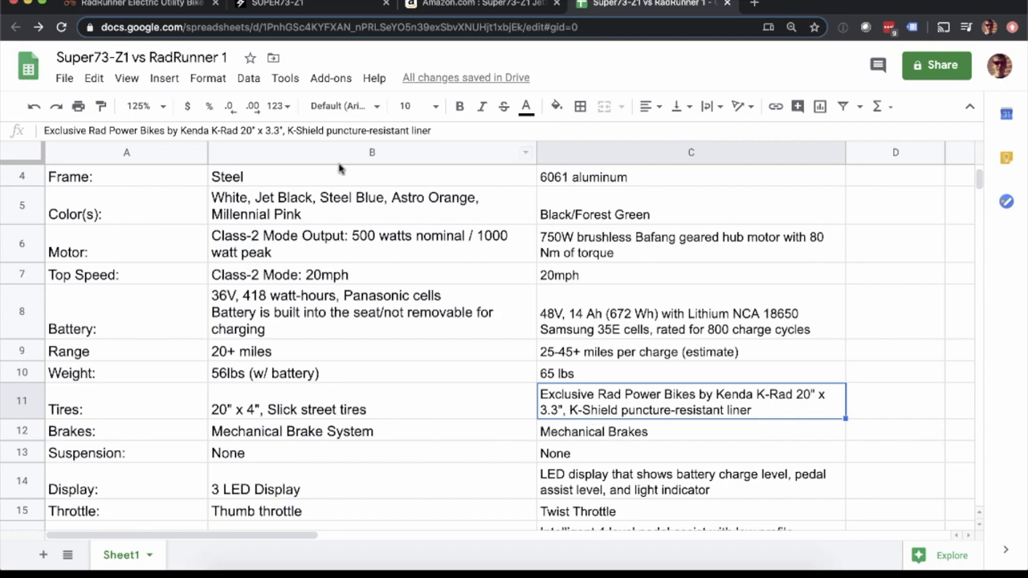
{"action": "left_click", "coordinate": [277, 5]}
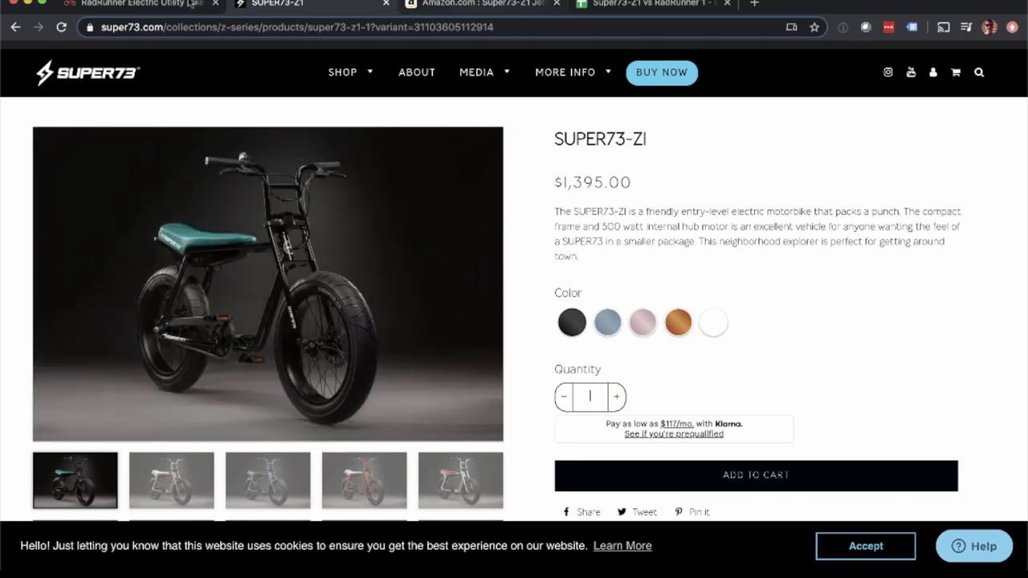
{"action": "left_click", "coordinate": [133, 4]}
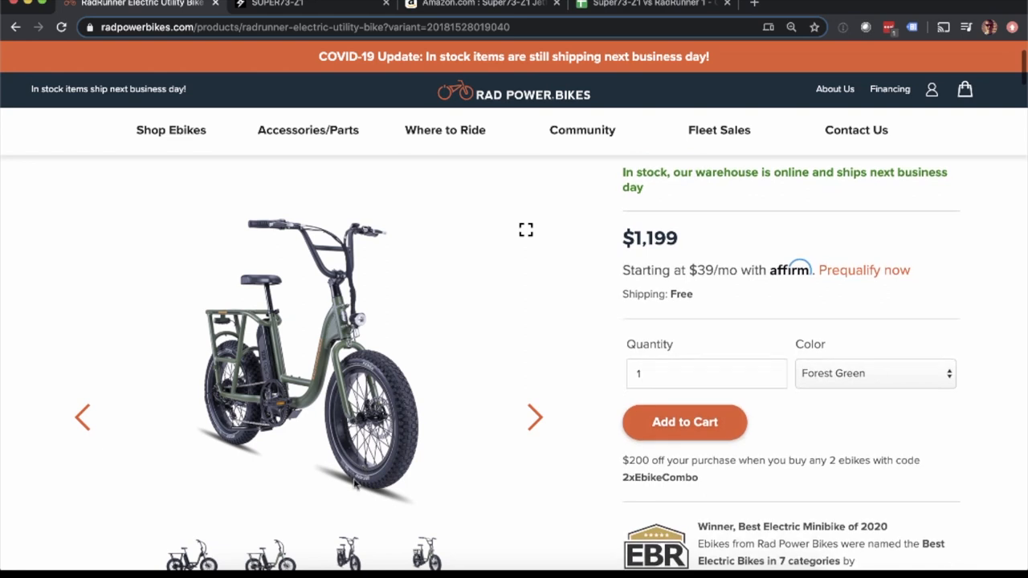
{"action": "left_click", "coordinate": [535, 416]}
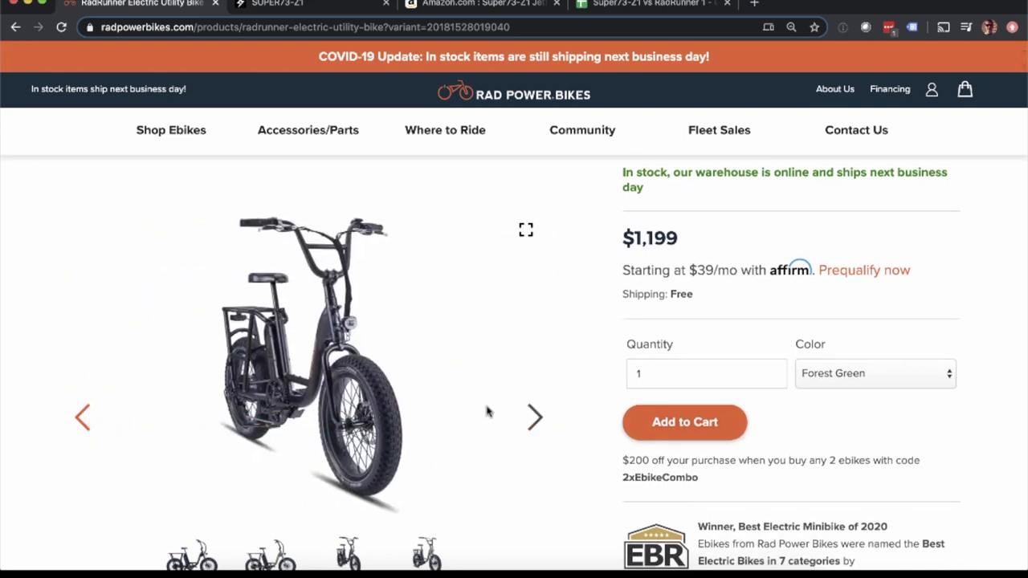
{"action": "scroll", "scroll_direction": "down", "scroll_amount": 3}
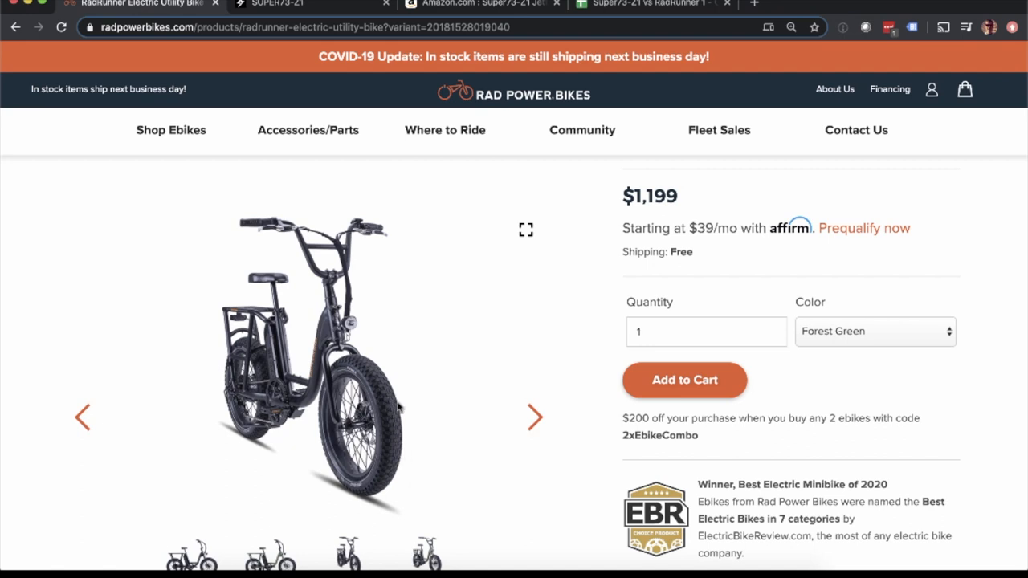
{"action": "scroll", "scroll_direction": "down", "scroll_amount": 3}
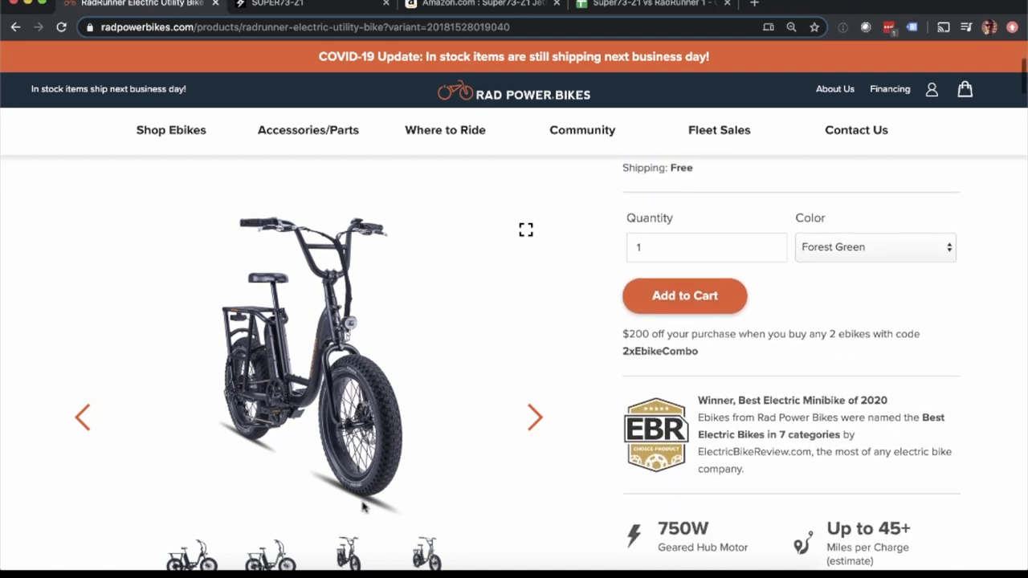
{"action": "scroll", "scroll_direction": "down", "scroll_amount": 3}
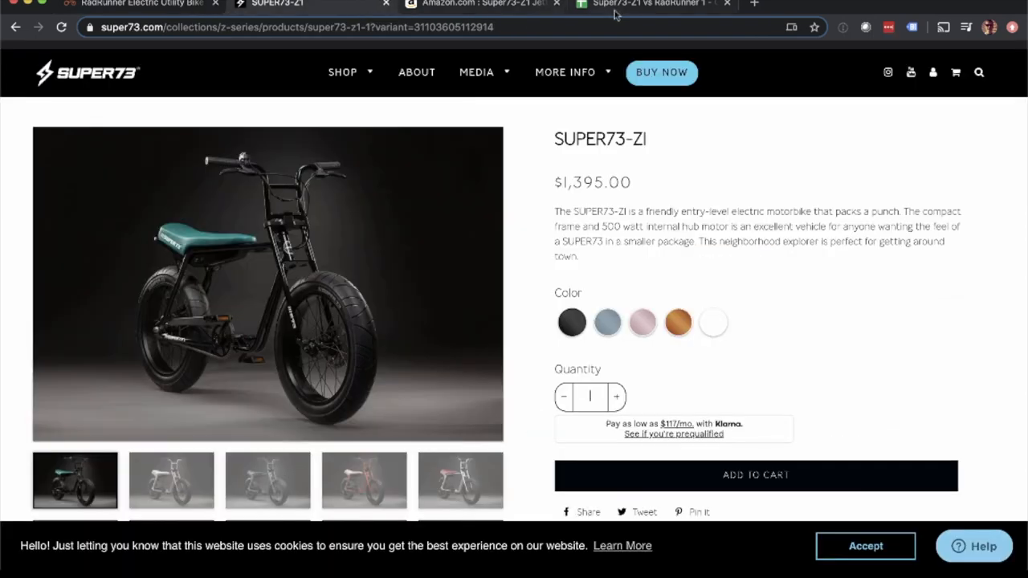
Step: Review throttle, display and pedal assist cells: no assist on Super73-Z1, 4-level on RadRunner
{"action": "left_click", "coordinate": [650, 4]}
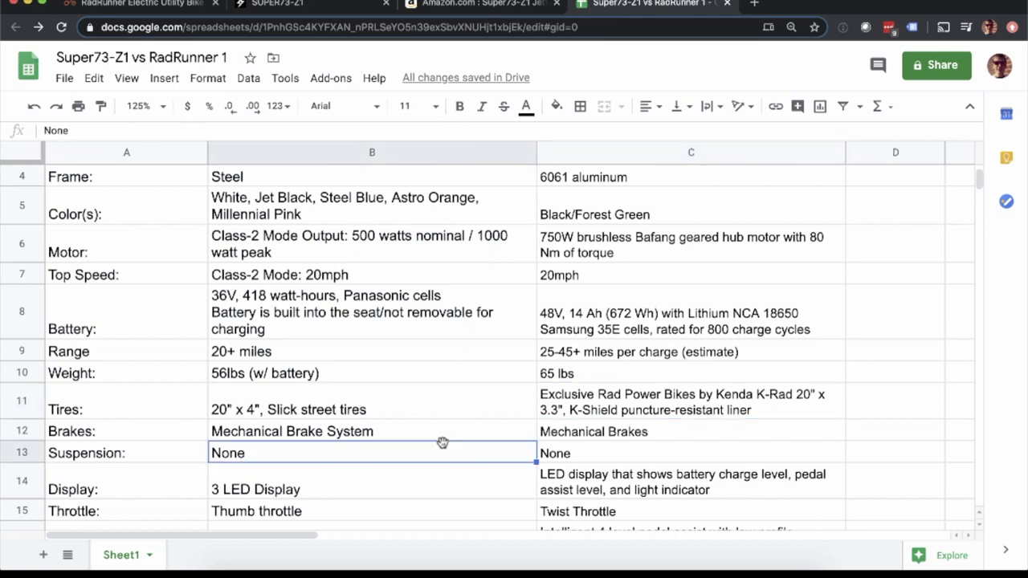
{"action": "mouse_move", "coordinate": [476, 481]}
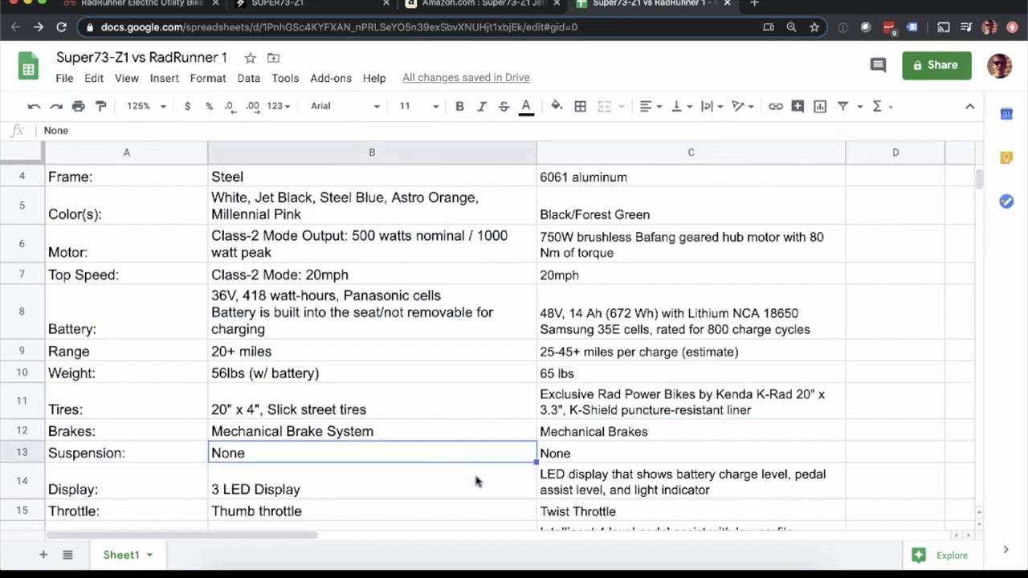
{"action": "scroll", "scroll_direction": "down", "scroll_amount": 3}
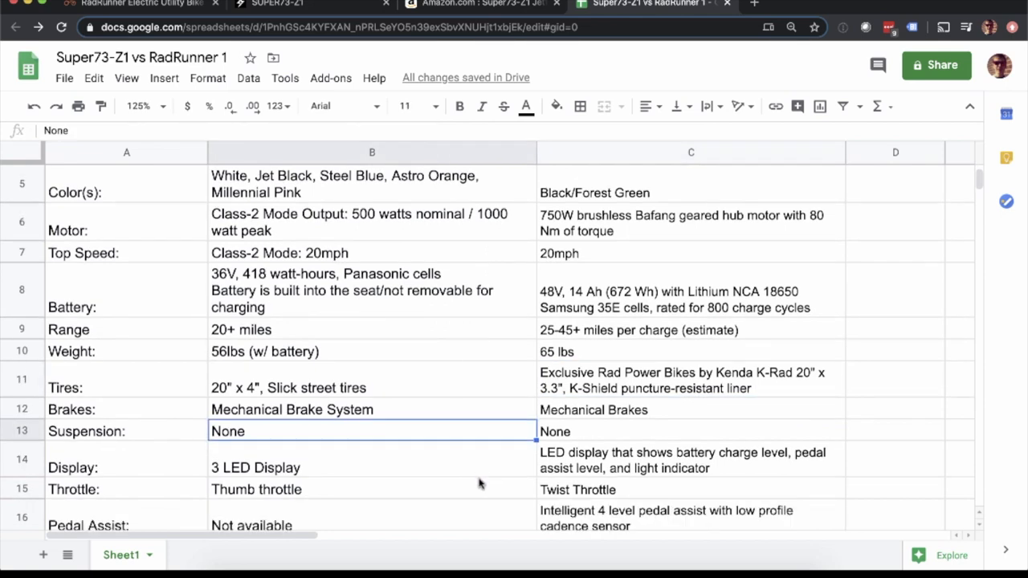
{"action": "left_click", "coordinate": [372, 467]}
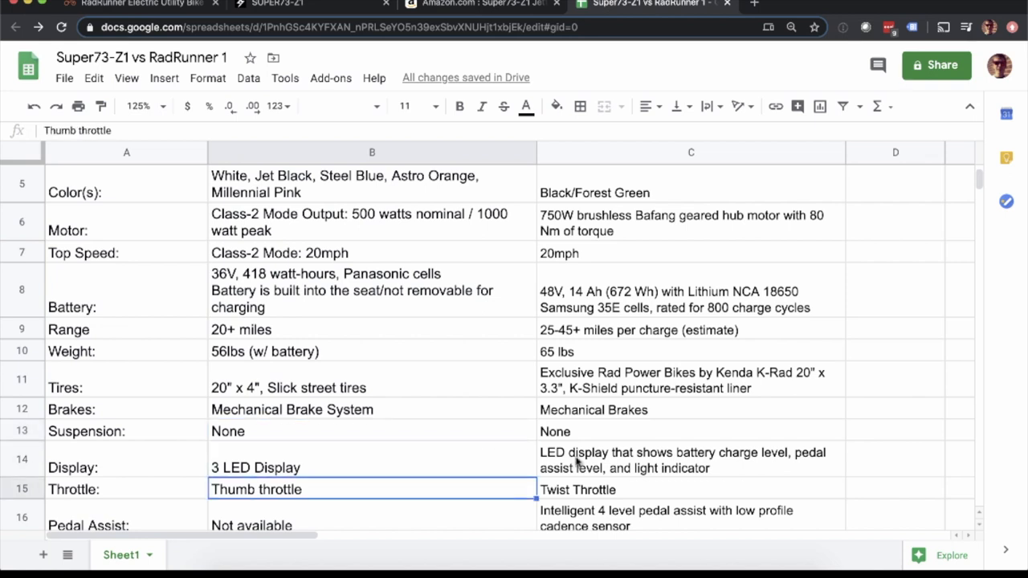
{"action": "left_click", "coordinate": [691, 459]}
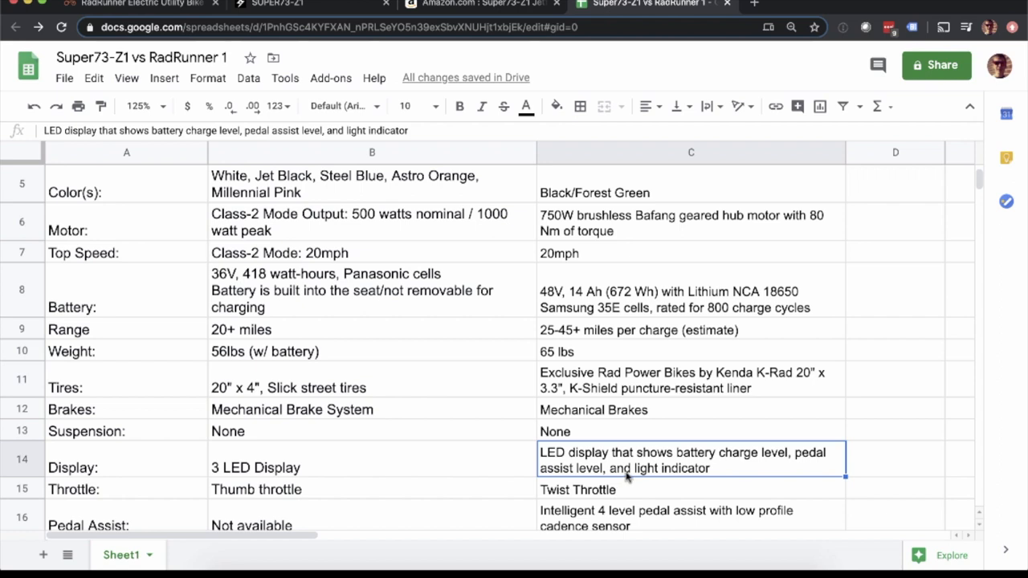
{"action": "left_click", "coordinate": [658, 489]}
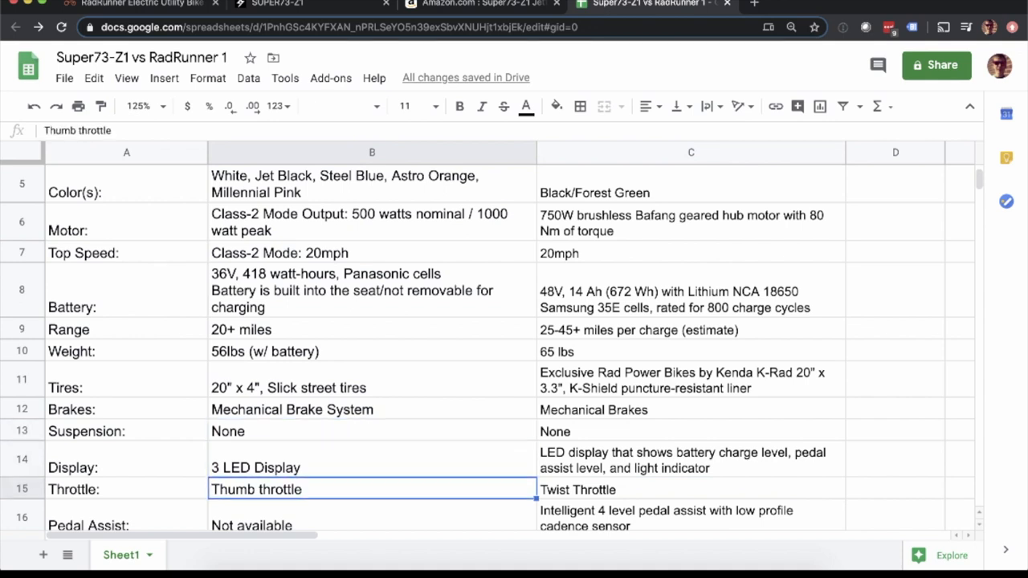
{"action": "left_click", "coordinate": [690, 489]}
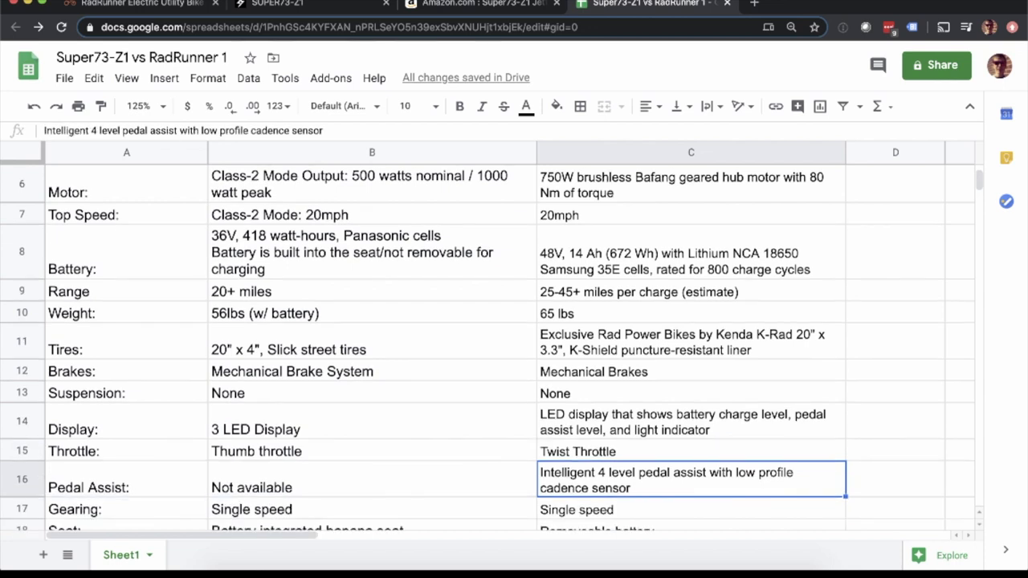
{"action": "left_click", "coordinate": [690, 508]}
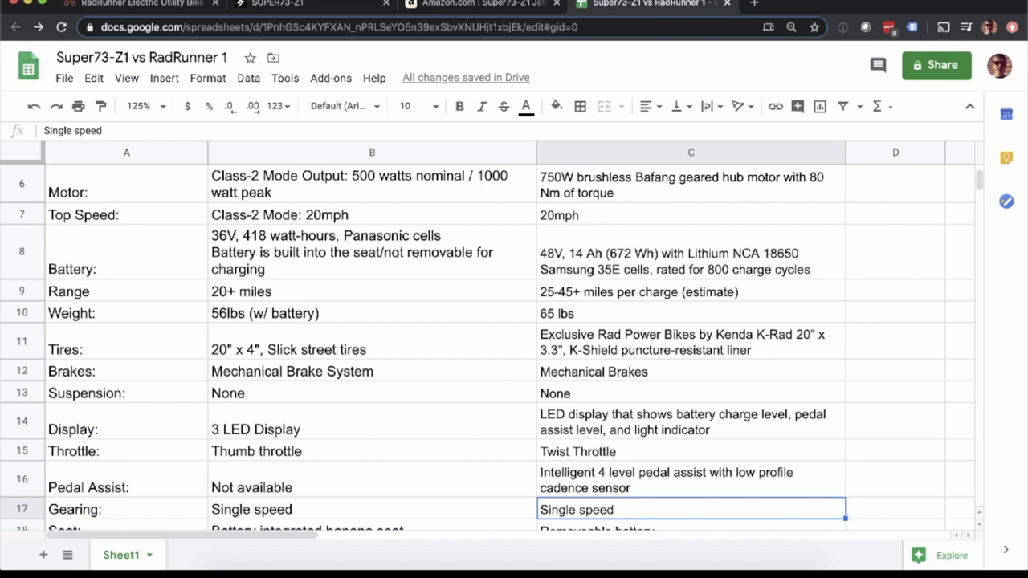
{"action": "left_click", "coordinate": [690, 450]}
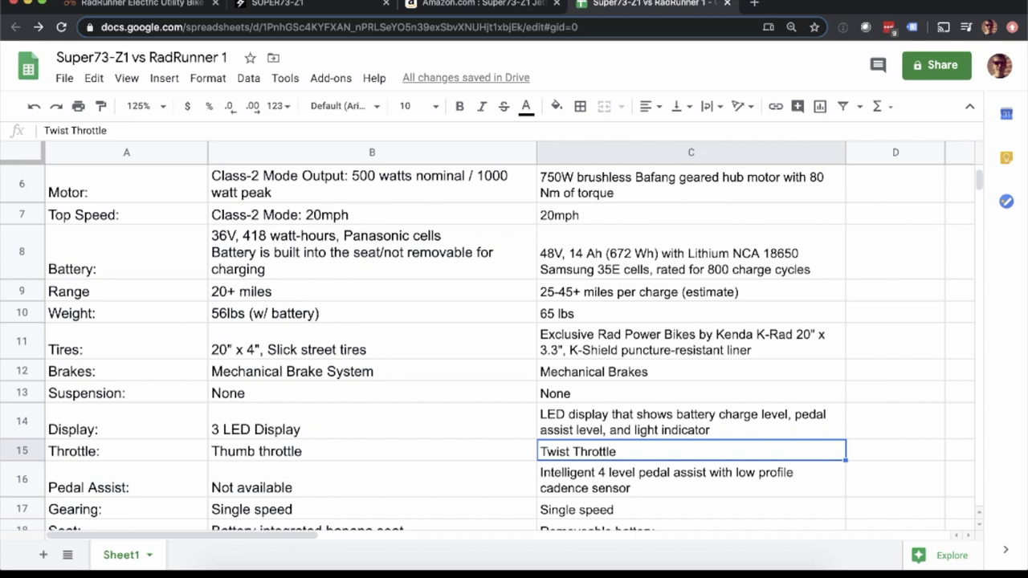
{"action": "left_click", "coordinate": [690, 480]}
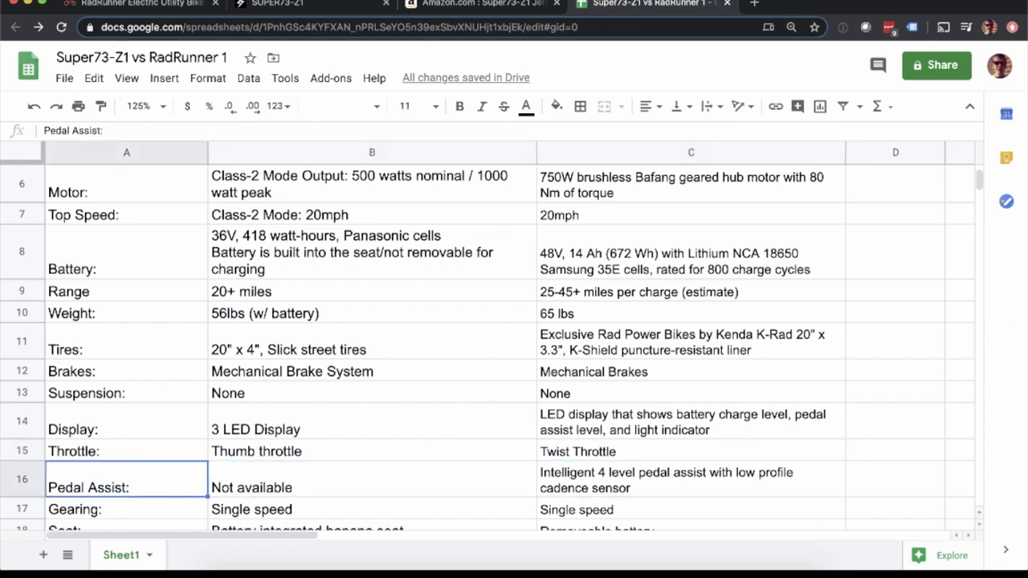
{"action": "scroll", "scroll_direction": "down", "scroll_amount": 3}
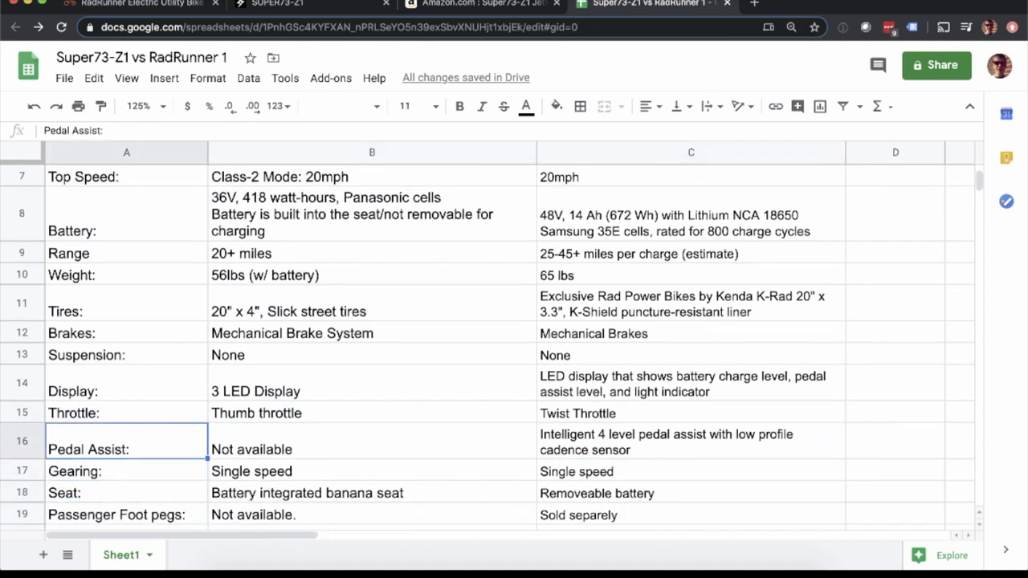
{"action": "left_click", "coordinate": [690, 442]}
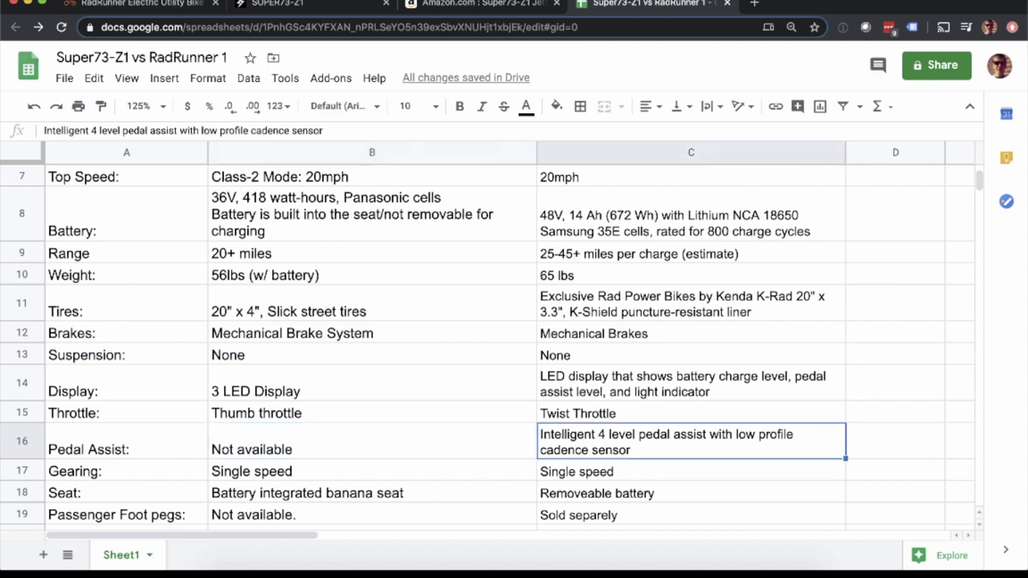
{"action": "left_click", "coordinate": [690, 472]}
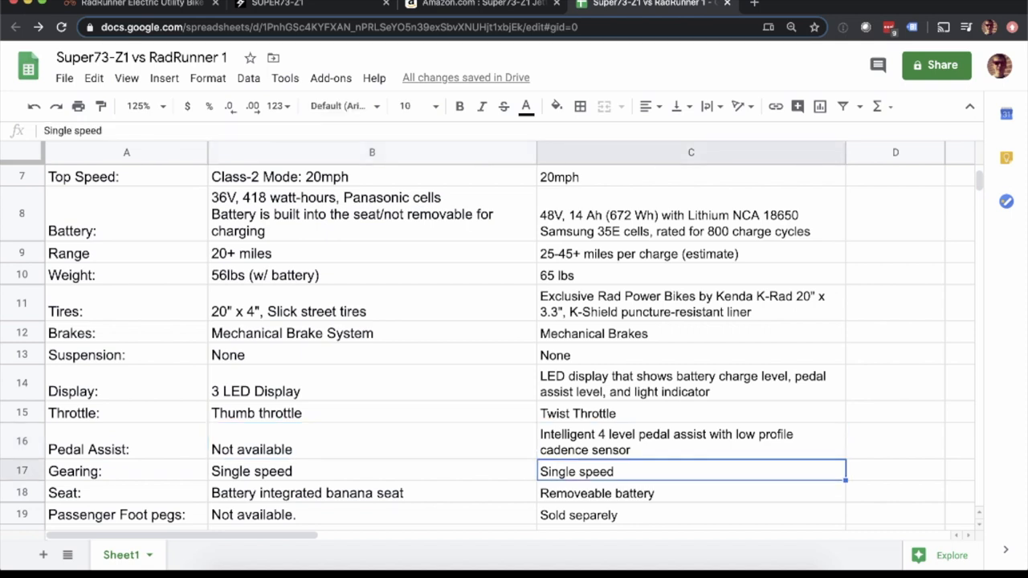
{"action": "left_click", "coordinate": [372, 471]}
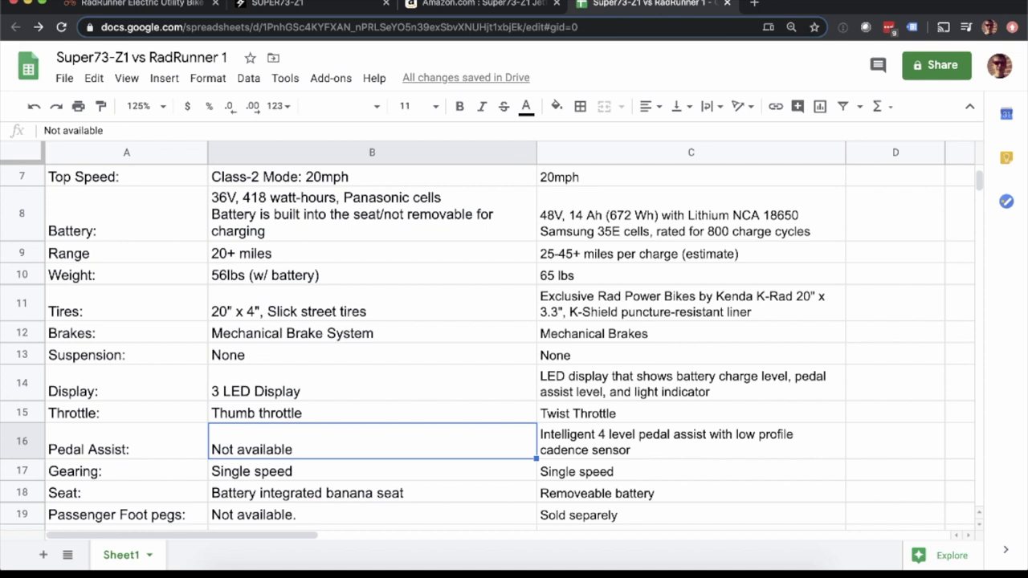
{"action": "left_click", "coordinate": [691, 442]}
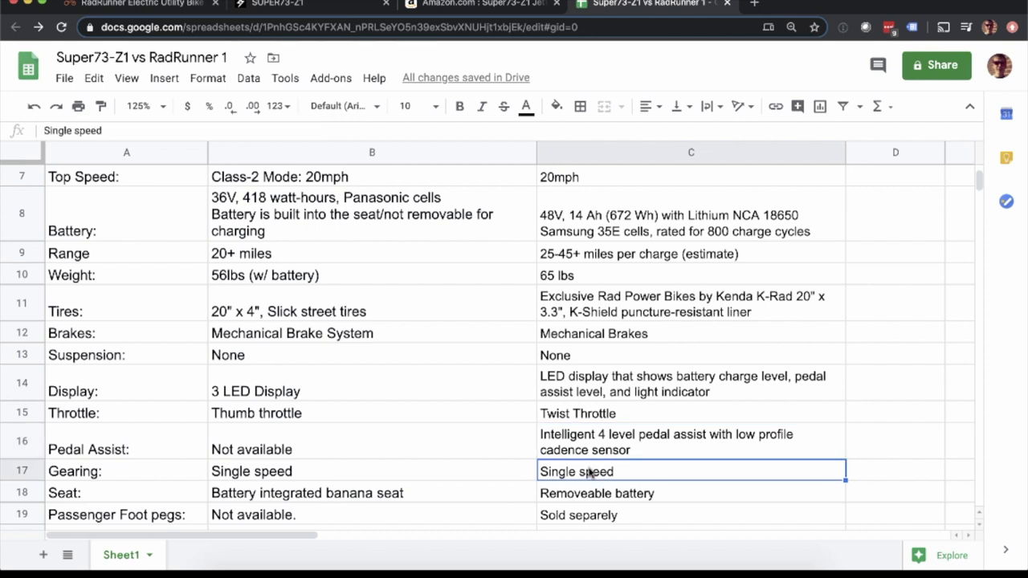
{"action": "scroll", "scroll_direction": "down", "scroll_amount": 3}
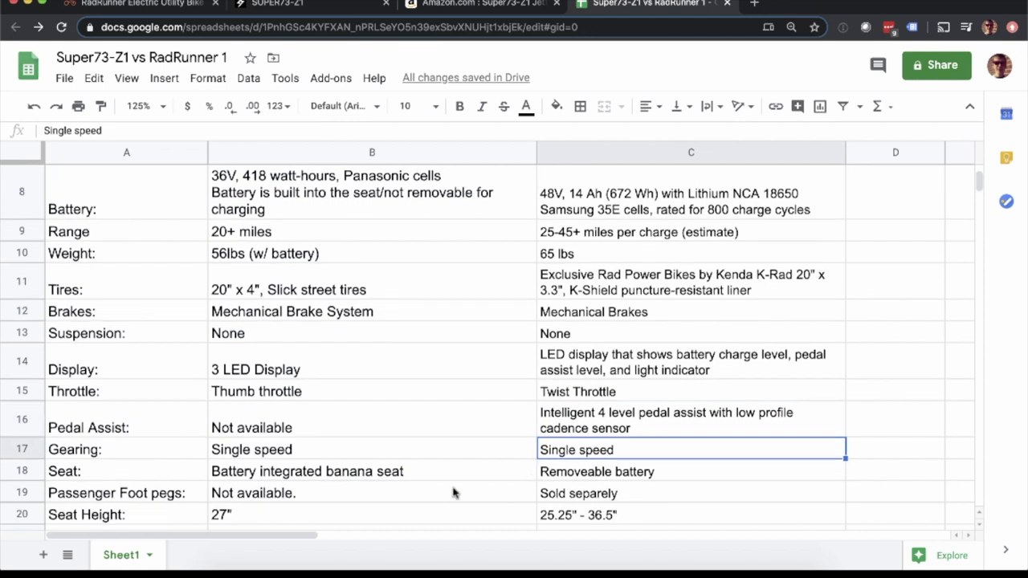
{"action": "left_click", "coordinate": [370, 471]}
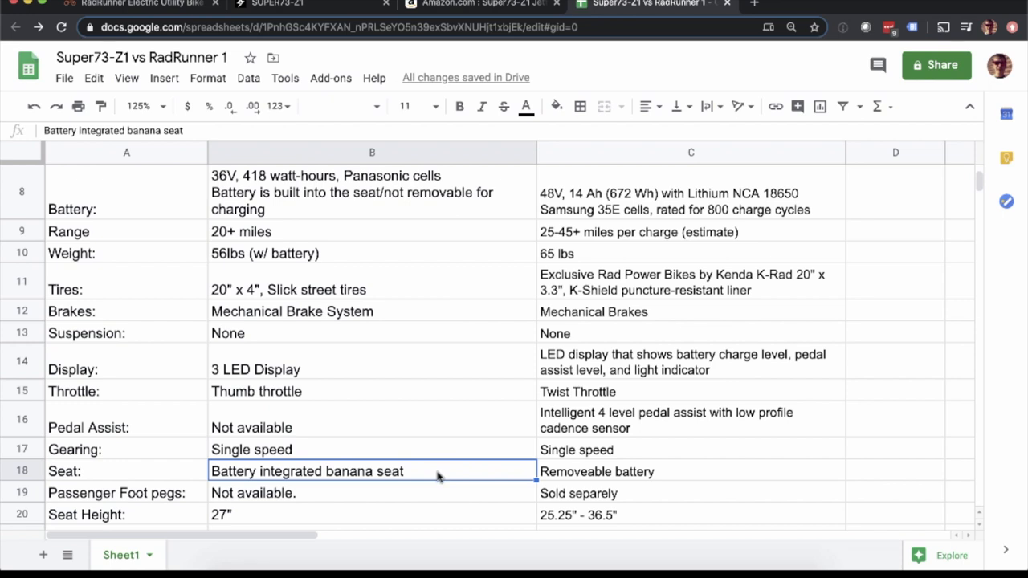
{"action": "mouse_move", "coordinate": [260, 483]}
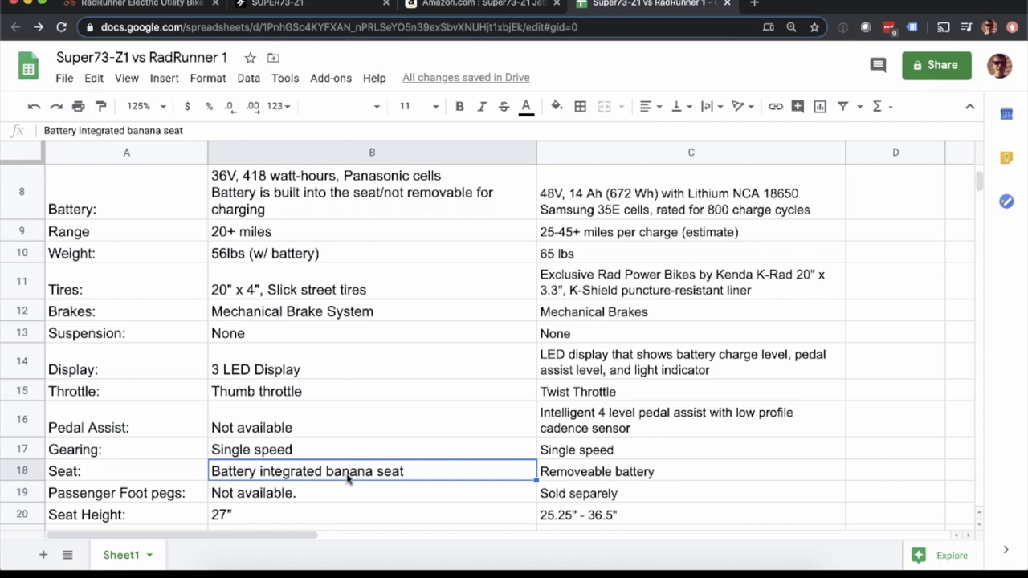
{"action": "scroll", "scroll_direction": "up", "scroll_amount": 3}
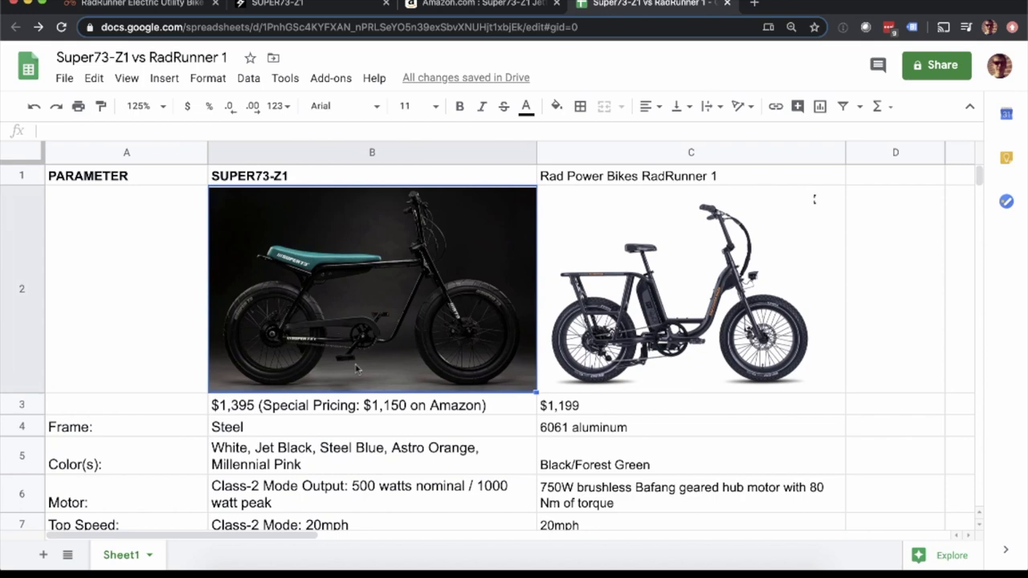
{"action": "left_click", "coordinate": [690, 289]}
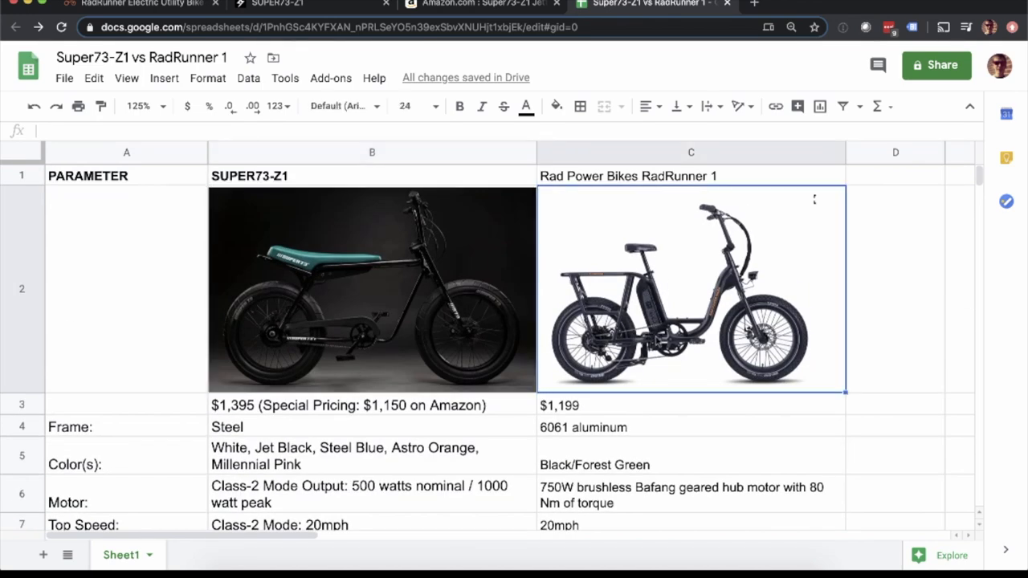
Step: Check the RadRunner seat, foot pegs and seat height cells, 27" versus 25.25" - 36.5"
{"action": "scroll", "scroll_direction": "down", "scroll_amount": 3}
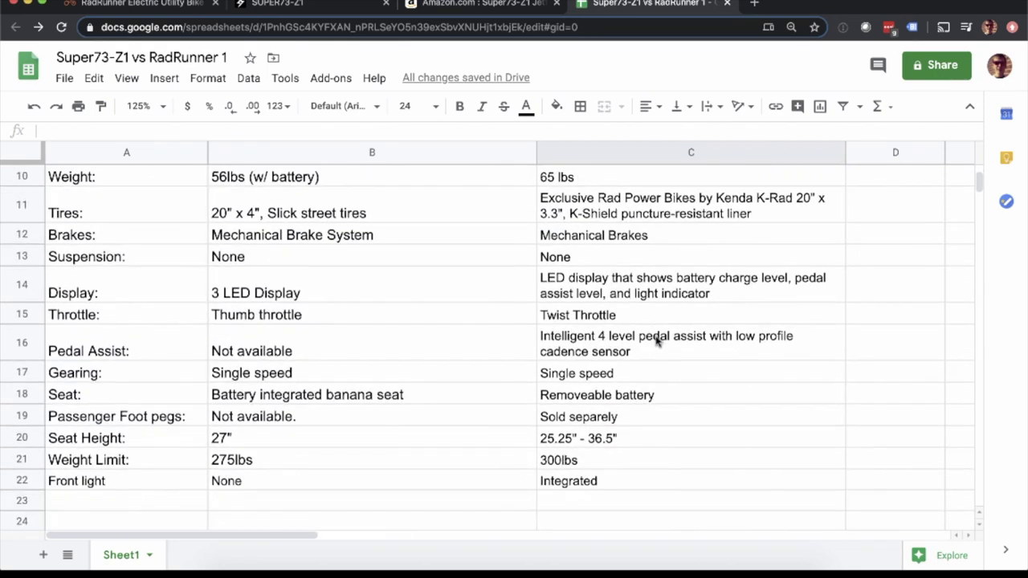
{"action": "left_click", "coordinate": [691, 394]}
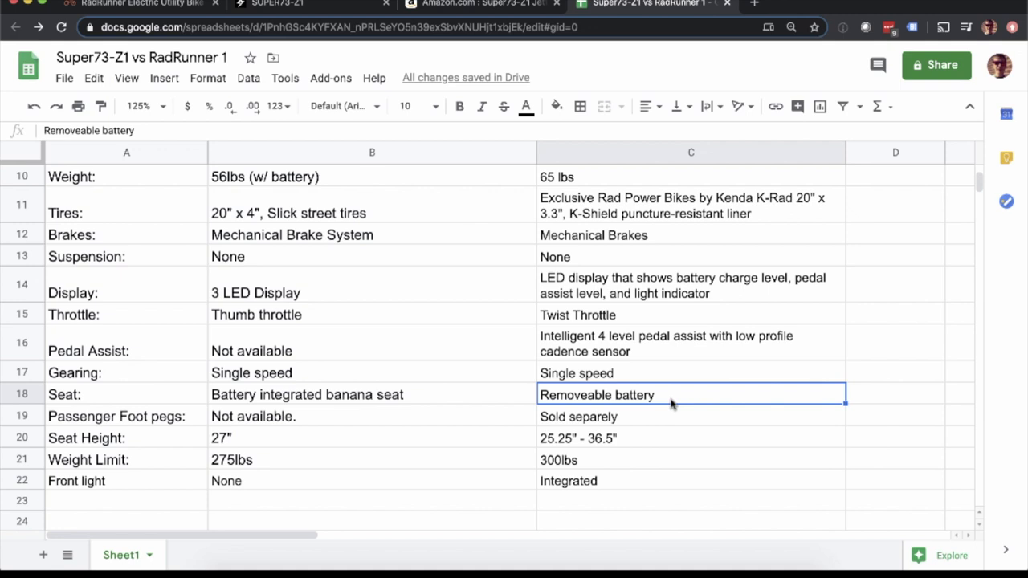
{"action": "left_click", "coordinate": [691, 415]}
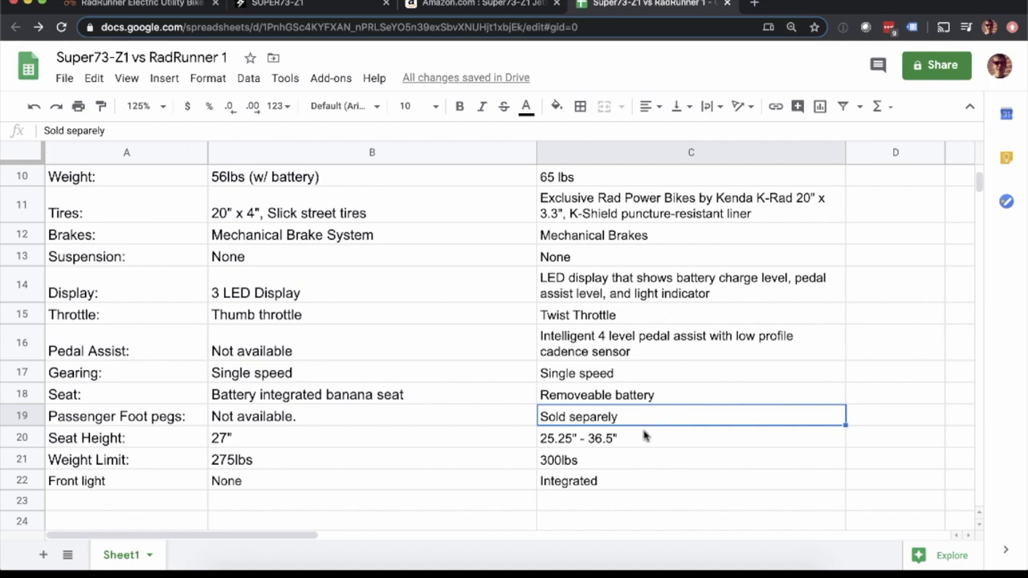
{"action": "left_click", "coordinate": [372, 438]}
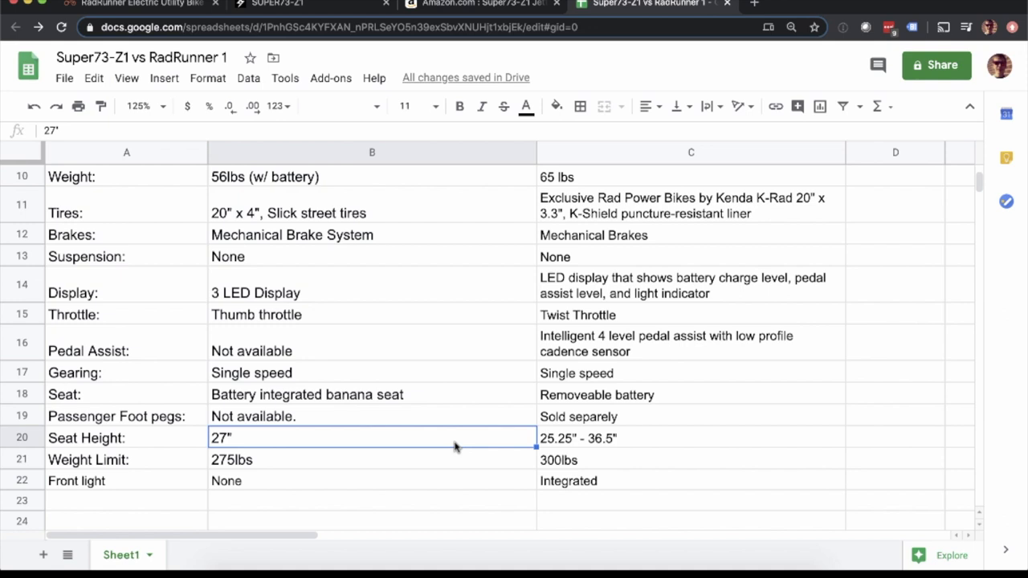
{"action": "left_click", "coordinate": [690, 437]}
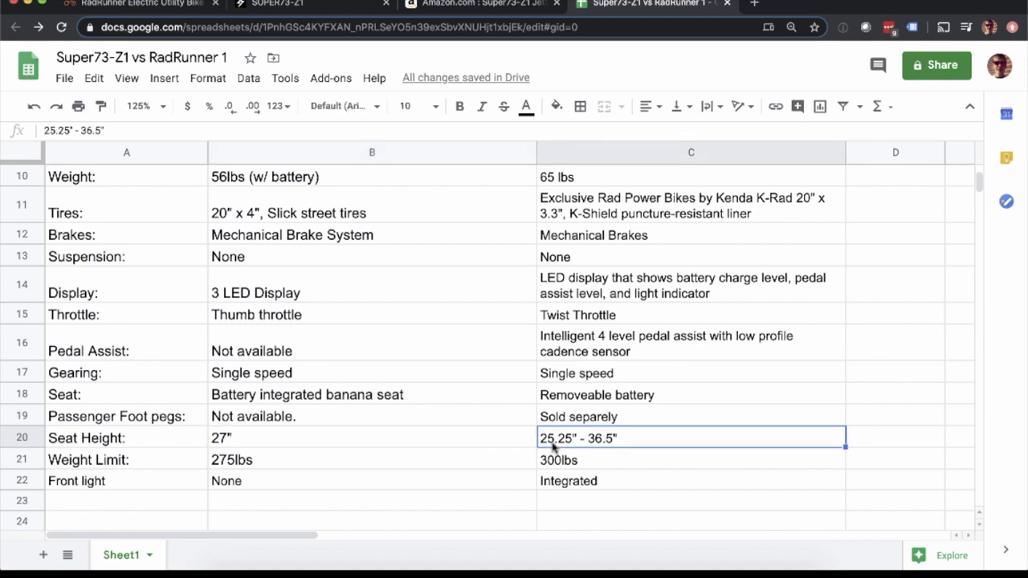
{"action": "mouse_move", "coordinate": [602, 457]}
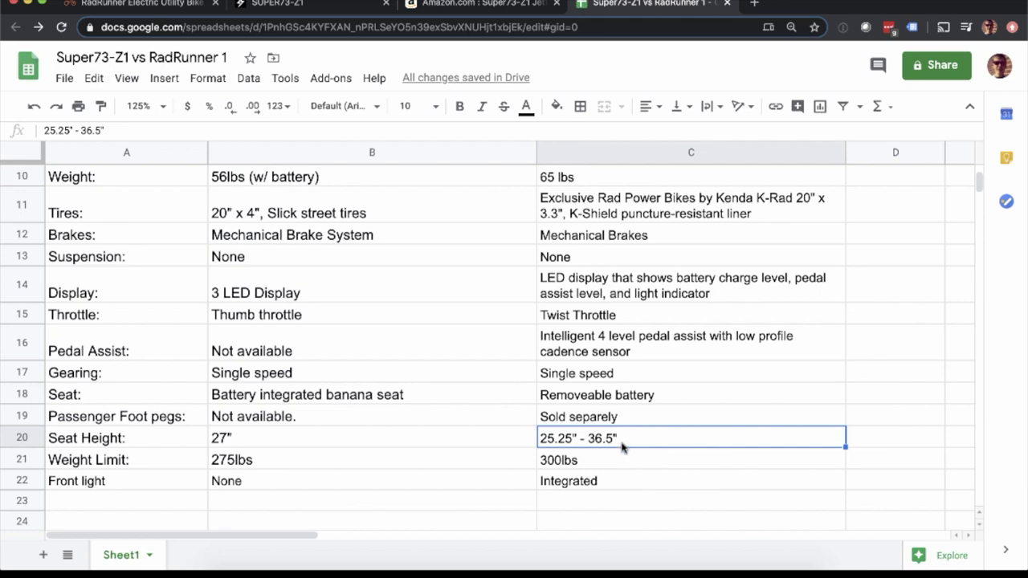
Step: Scroll to row 1 and select the RadRunner 1 photo cell C2
{"action": "scroll", "scroll_direction": "up", "scroll_amount": 3}
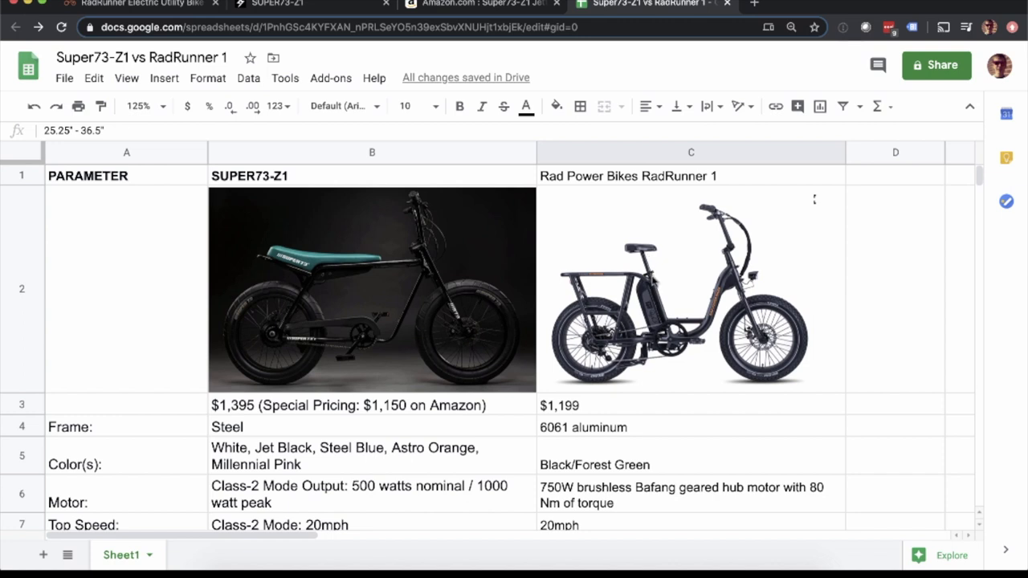
{"action": "mouse_move", "coordinate": [652, 291]}
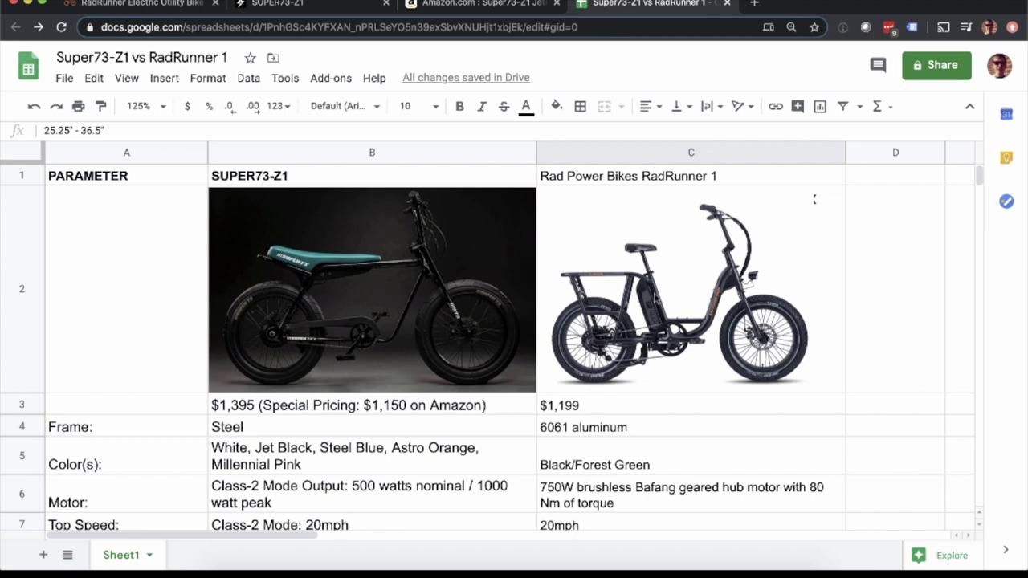
{"action": "mouse_move", "coordinate": [431, 322]}
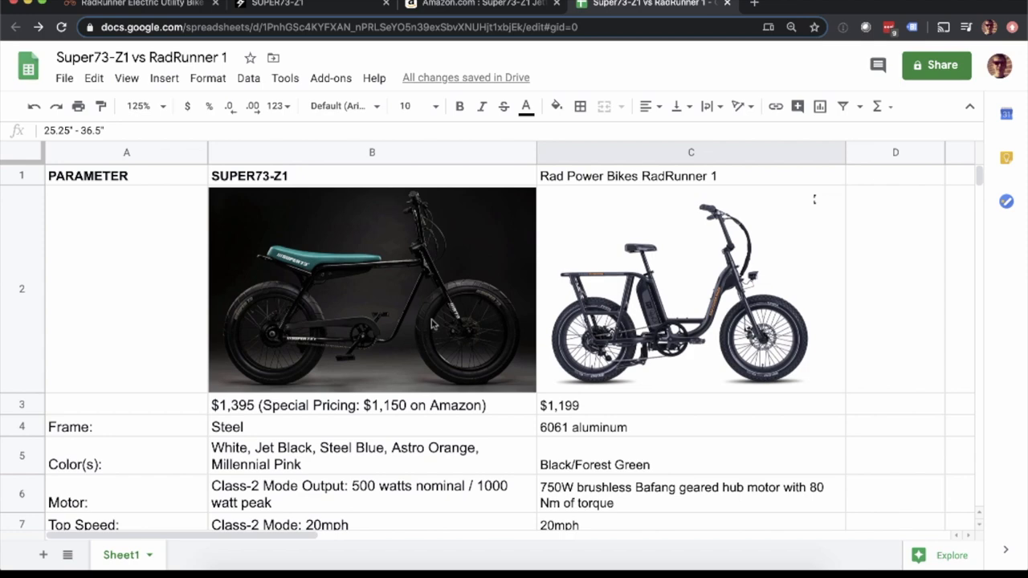
{"action": "mouse_move", "coordinate": [501, 300]}
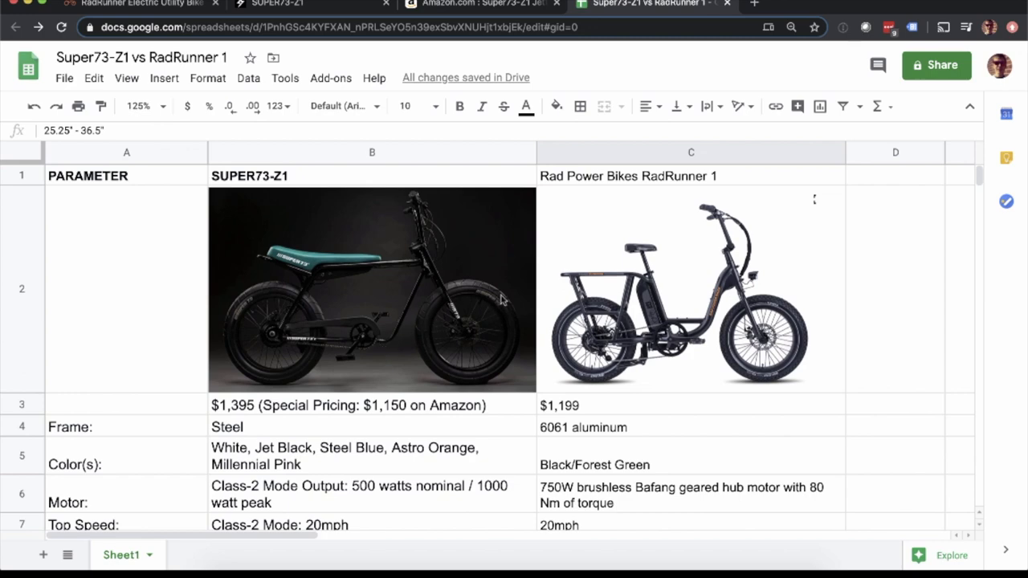
{"action": "left_click", "coordinate": [677, 294]}
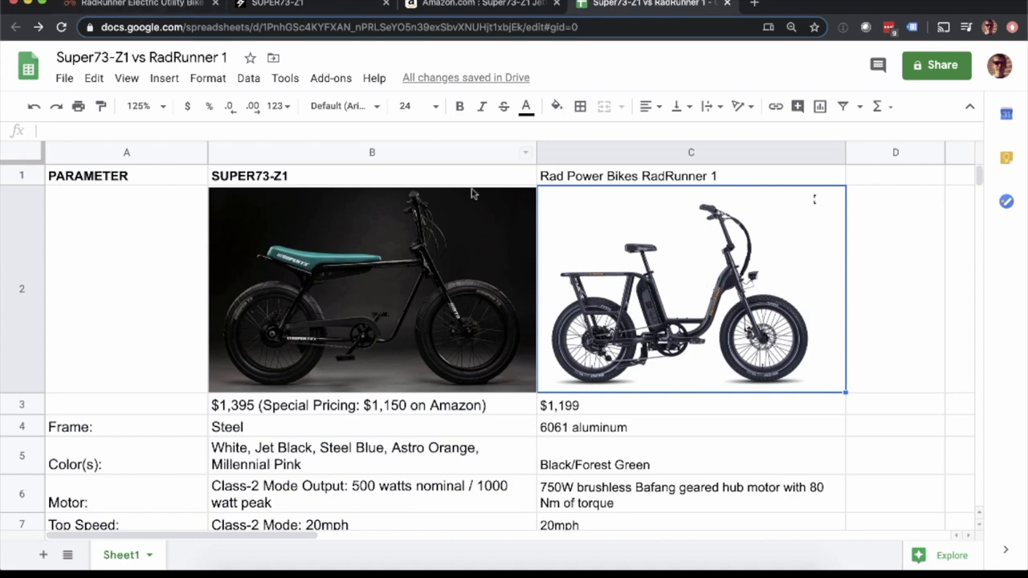
{"action": "left_click", "coordinate": [141, 4]}
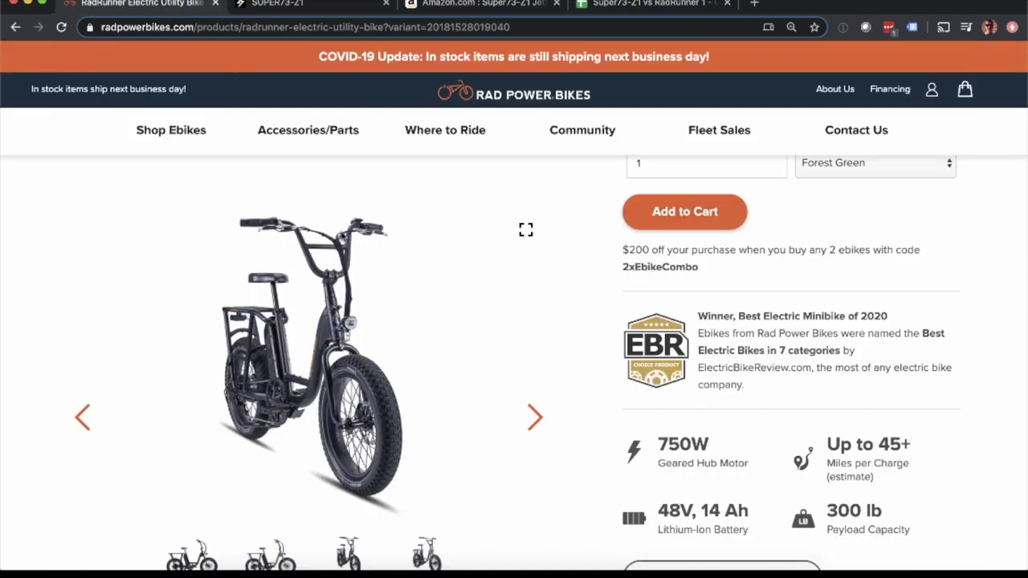
{"action": "scroll", "scroll_direction": "down", "scroll_amount": 3}
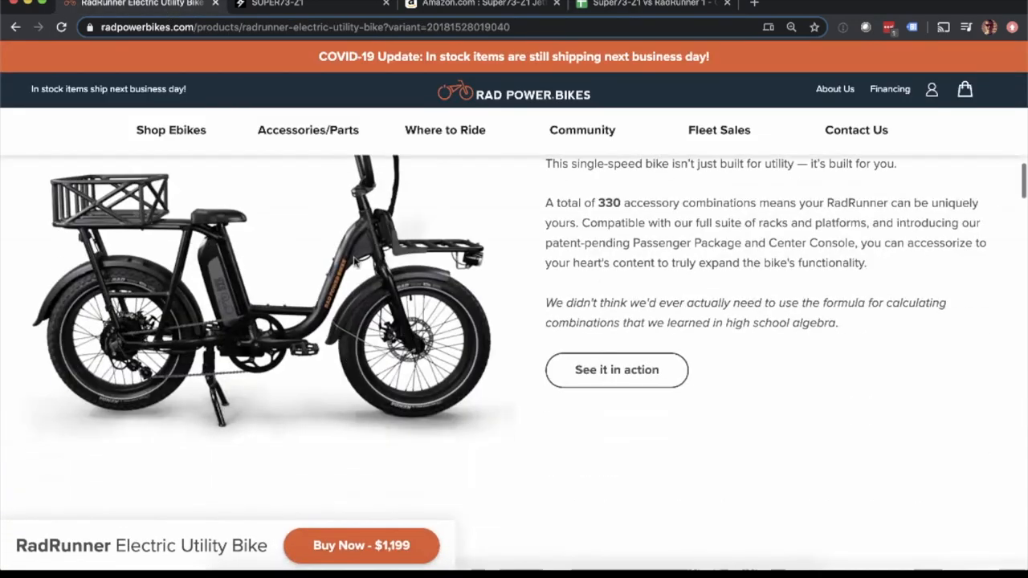
{"action": "scroll", "scroll_direction": "up", "scroll_amount": 3}
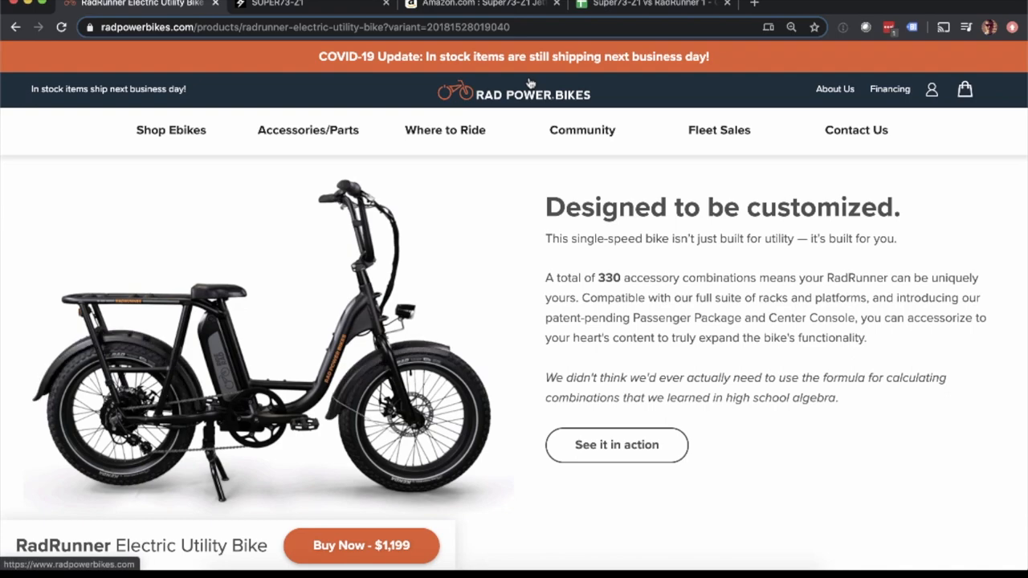
{"action": "left_click", "coordinate": [650, 4]}
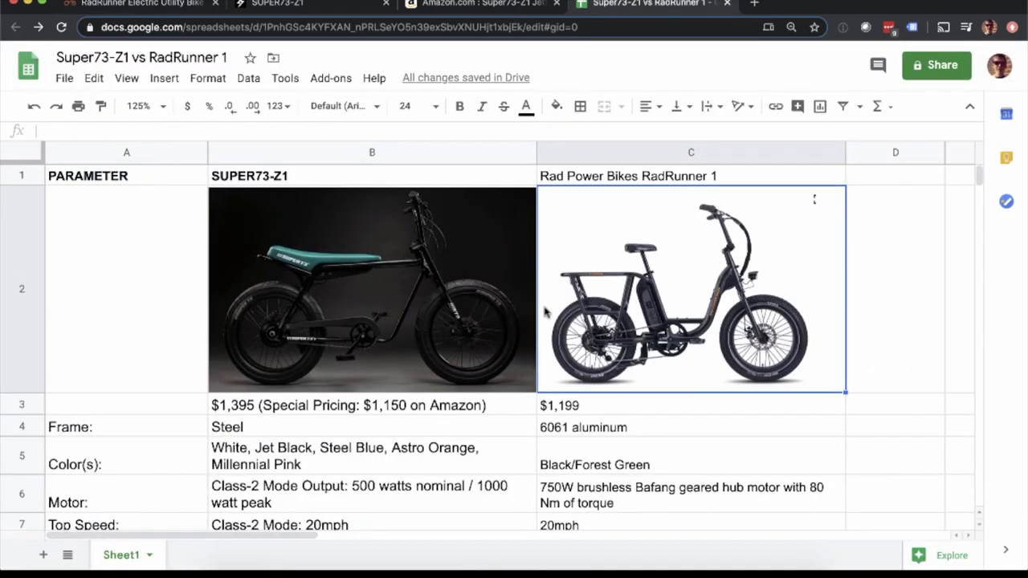
{"action": "scroll", "scroll_direction": "down", "scroll_amount": 3}
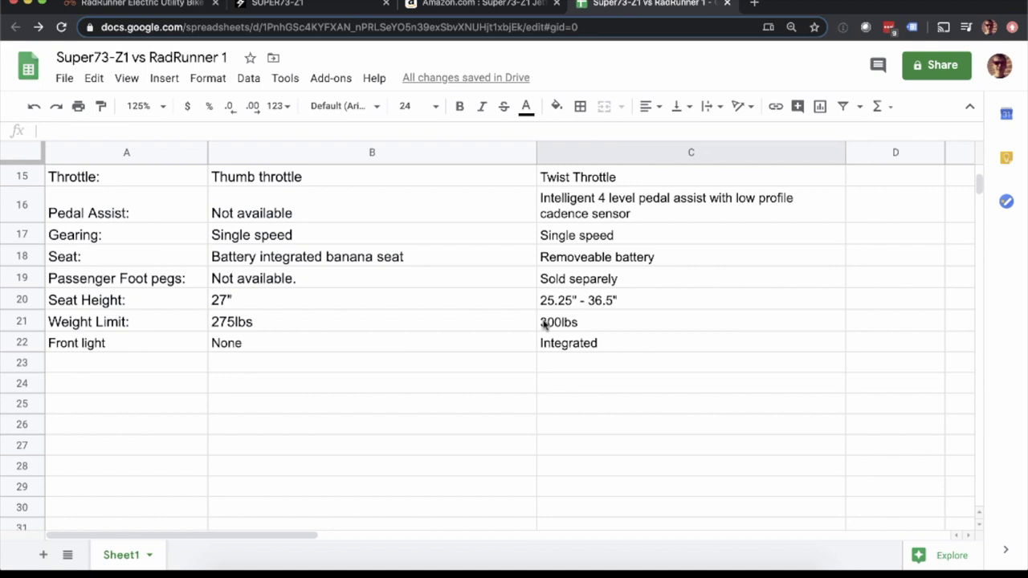
{"action": "mouse_move", "coordinate": [494, 336]}
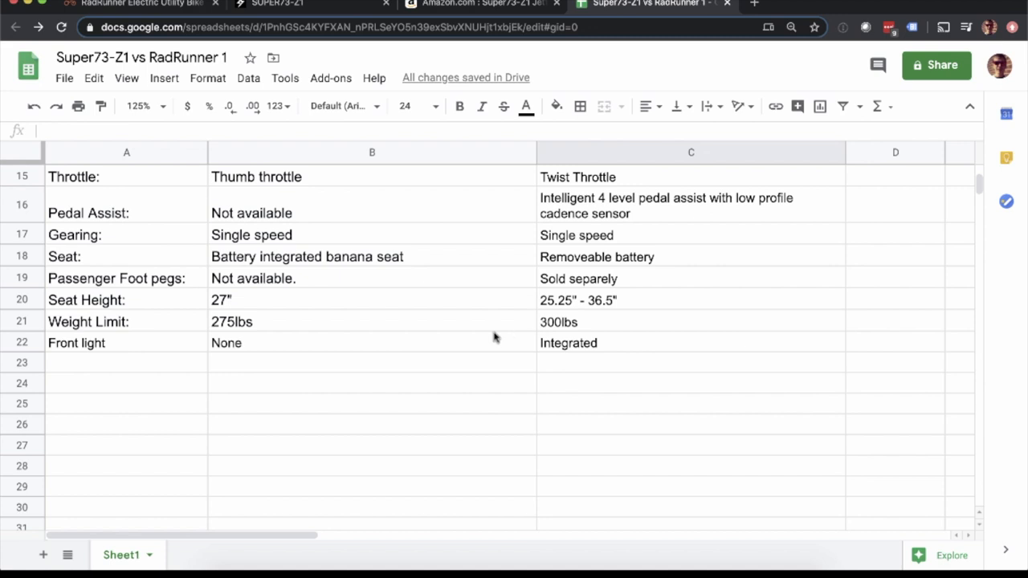
{"action": "left_click", "coordinate": [691, 321]}
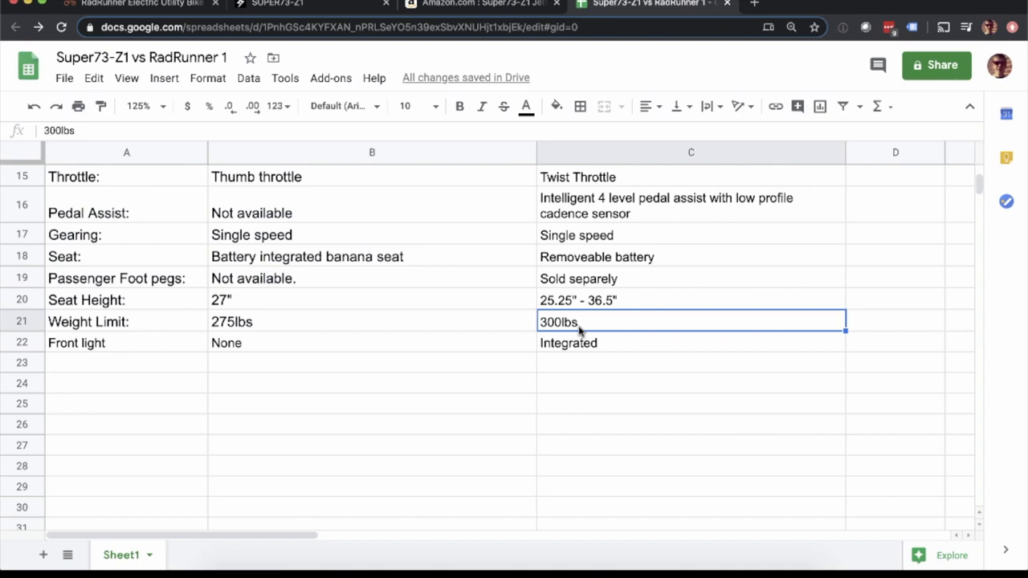
{"action": "scroll", "scroll_direction": "up", "scroll_amount": 3}
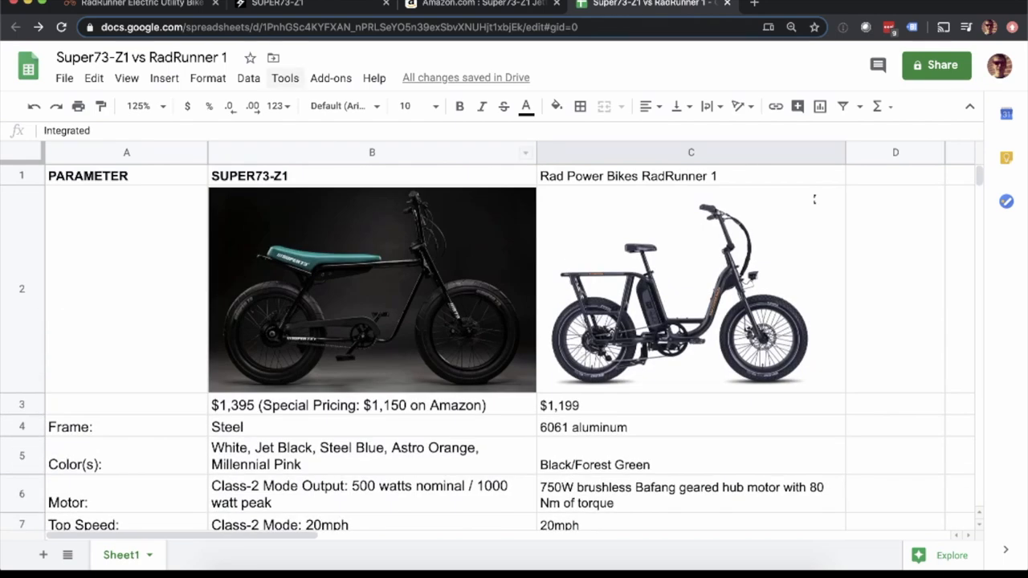
{"action": "left_click", "coordinate": [128, 4]}
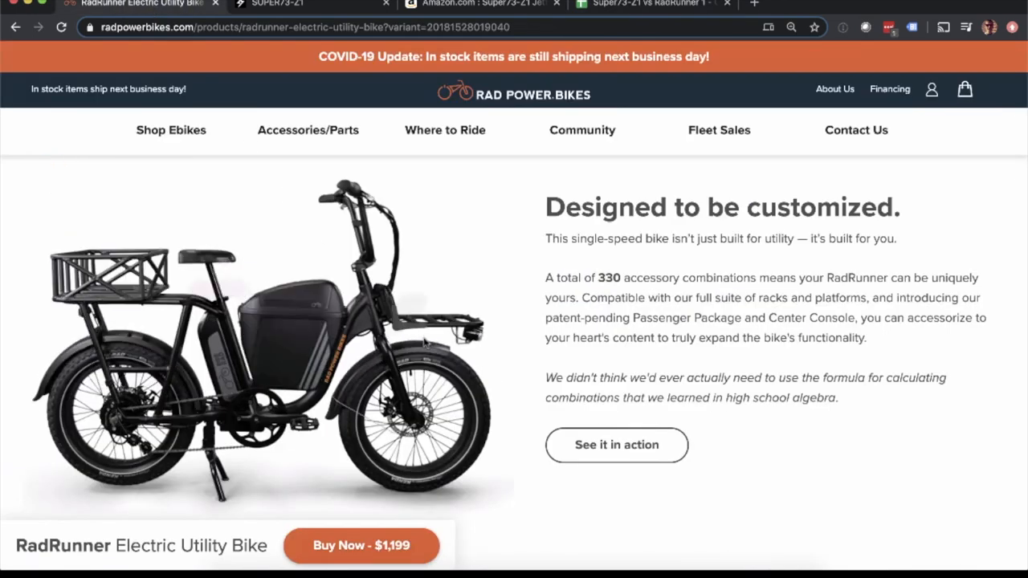
{"action": "scroll", "scroll_direction": "down", "scroll_amount": 3}
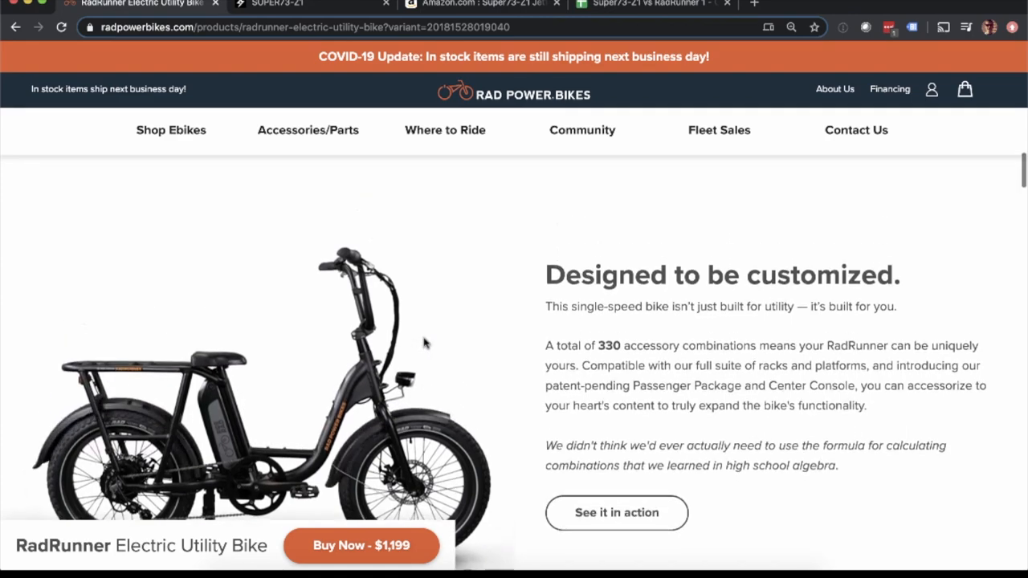
{"action": "left_click", "coordinate": [650, 5]}
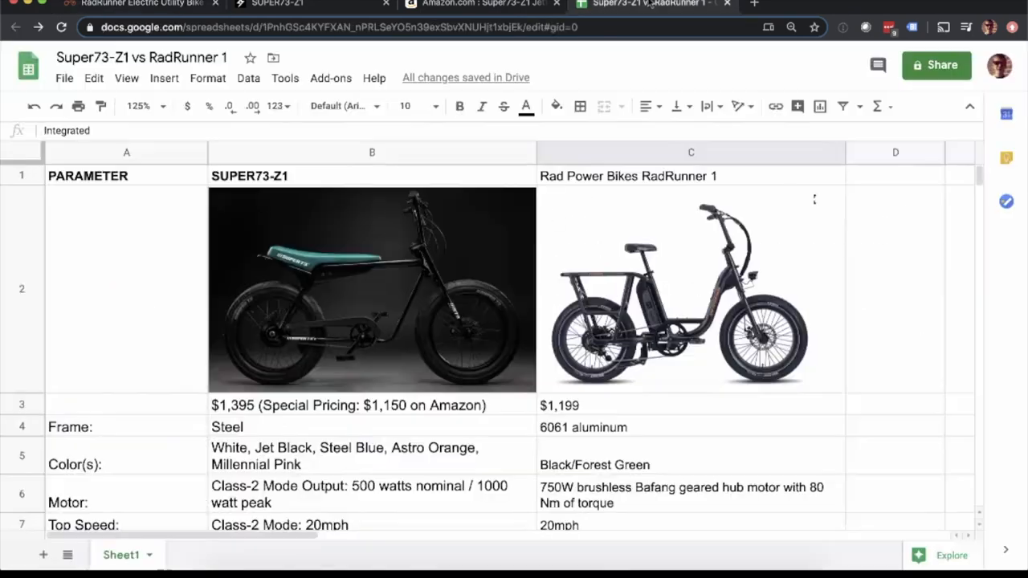
{"action": "scroll", "scroll_direction": "down", "scroll_amount": 3}
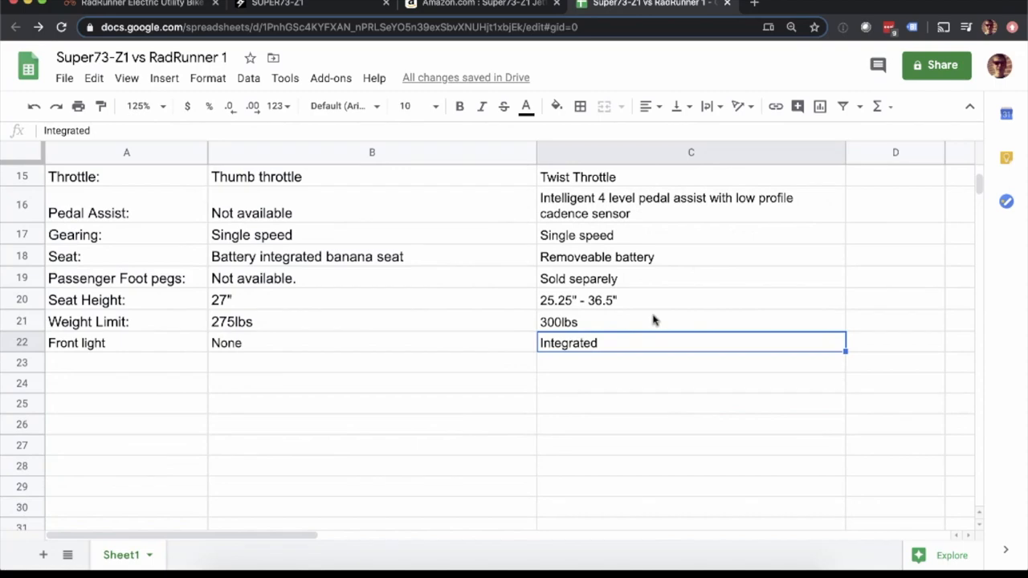
{"action": "scroll", "scroll_direction": "up", "scroll_amount": 3}
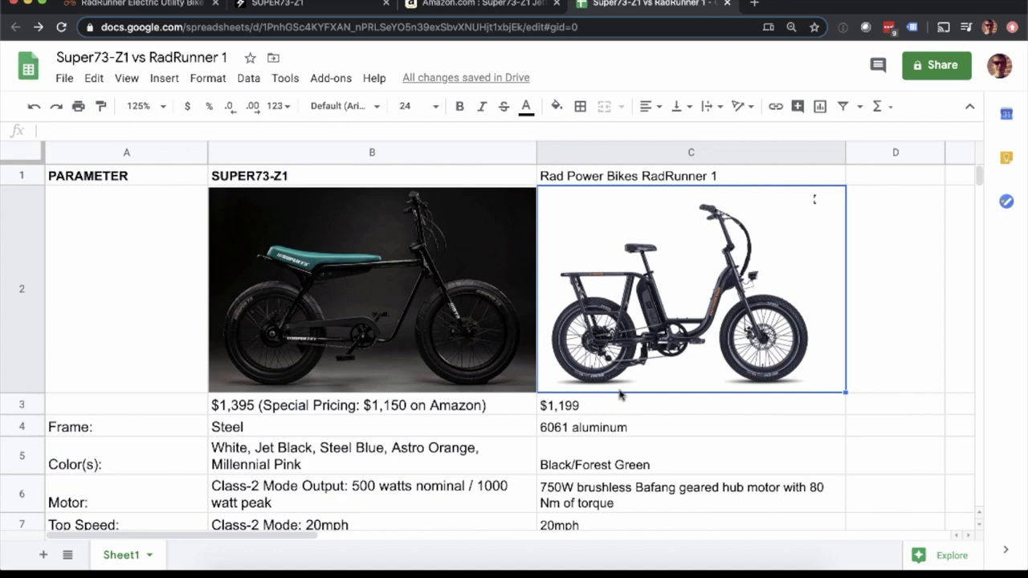
{"action": "mouse_move", "coordinate": [650, 414]}
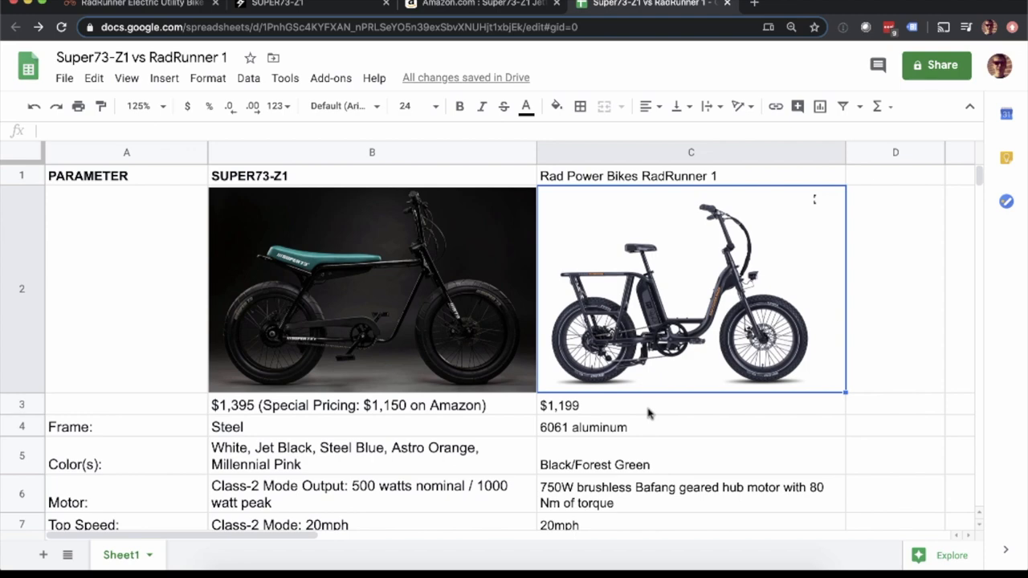
{"action": "left_click", "coordinate": [371, 289]}
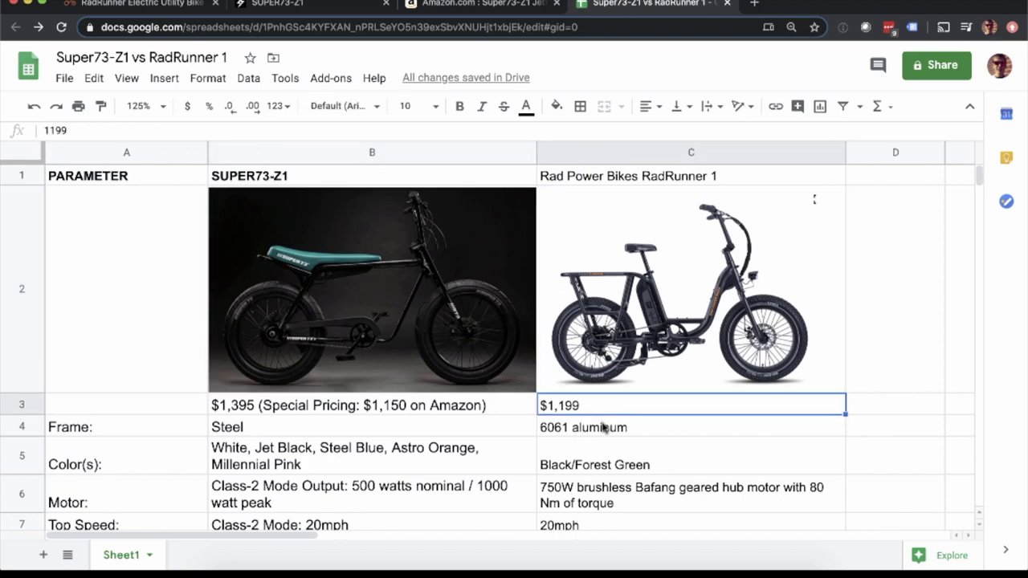
{"action": "mouse_move", "coordinate": [594, 436]}
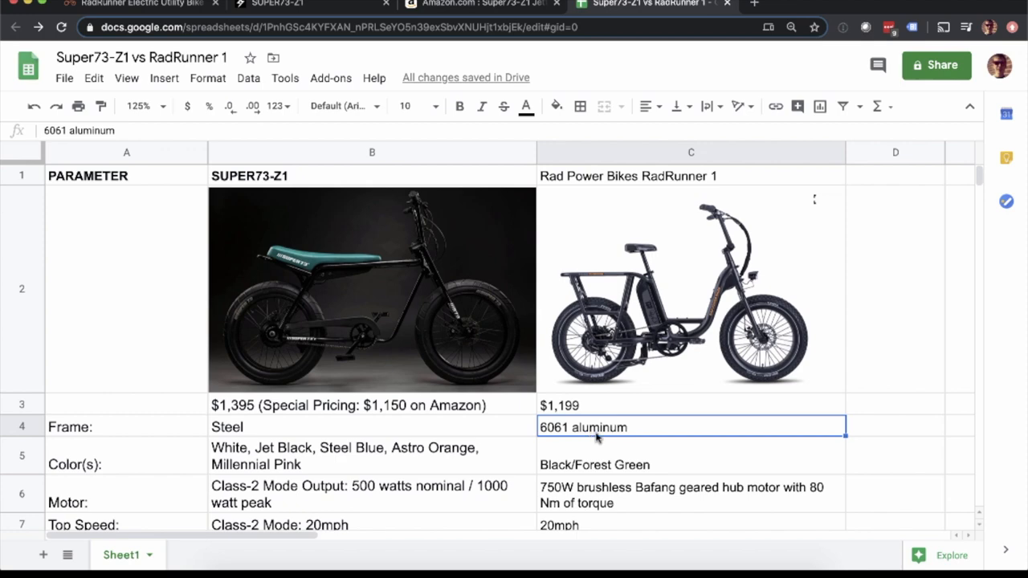
{"action": "mouse_move", "coordinate": [598, 381]}
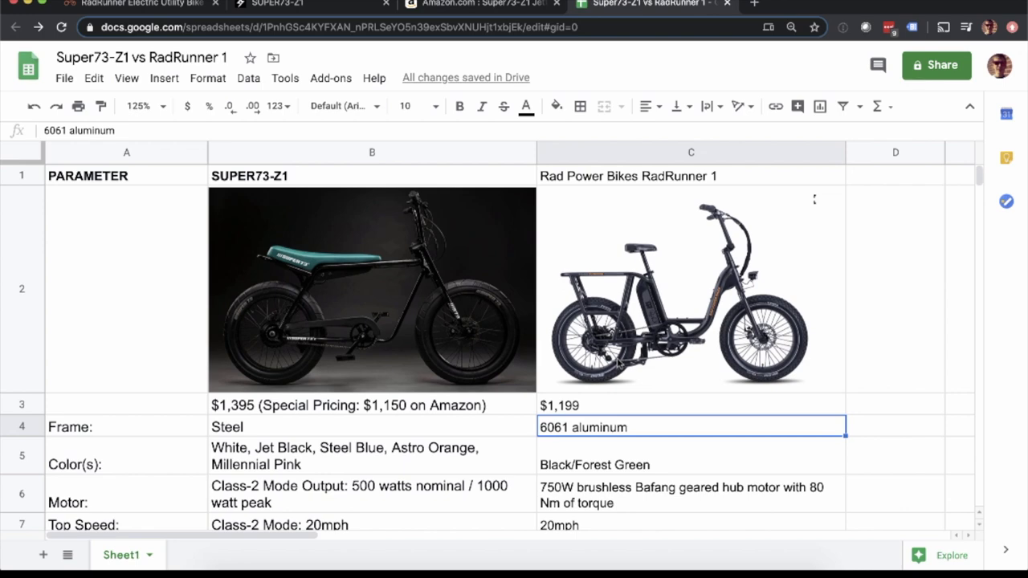
{"action": "mouse_move", "coordinate": [520, 368]}
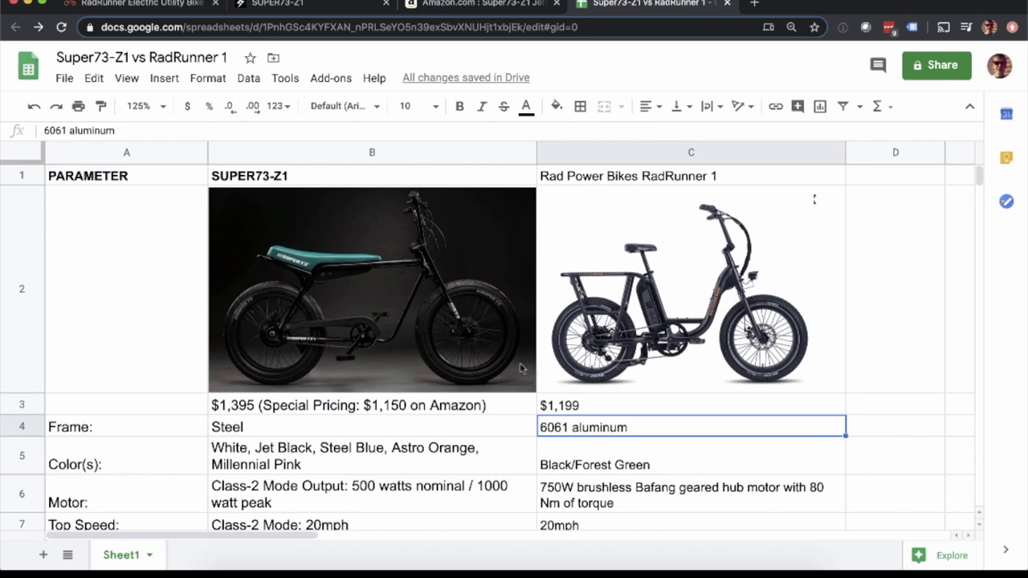
{"action": "mouse_move", "coordinate": [476, 343]}
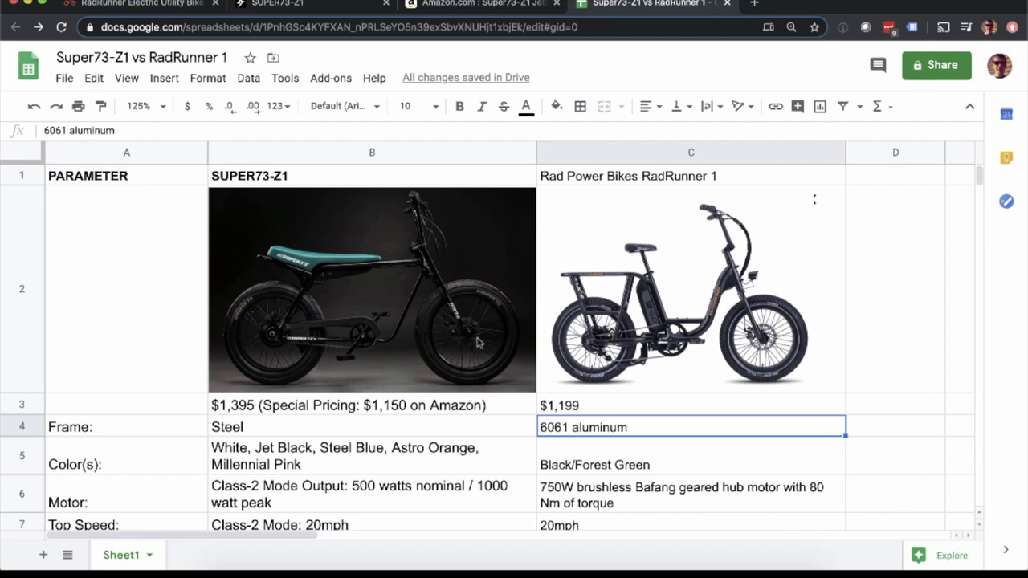
{"action": "left_click", "coordinate": [372, 289]}
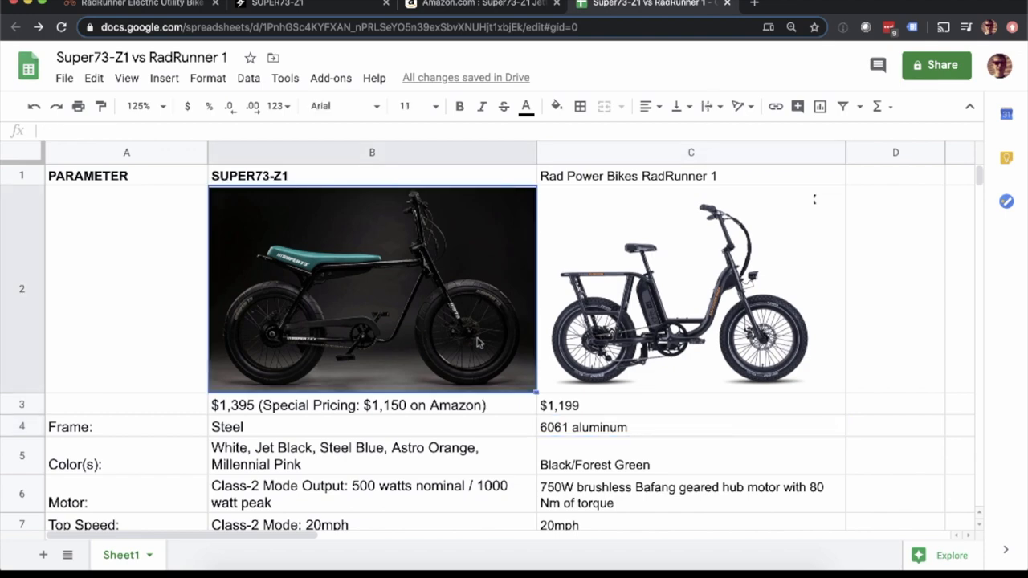